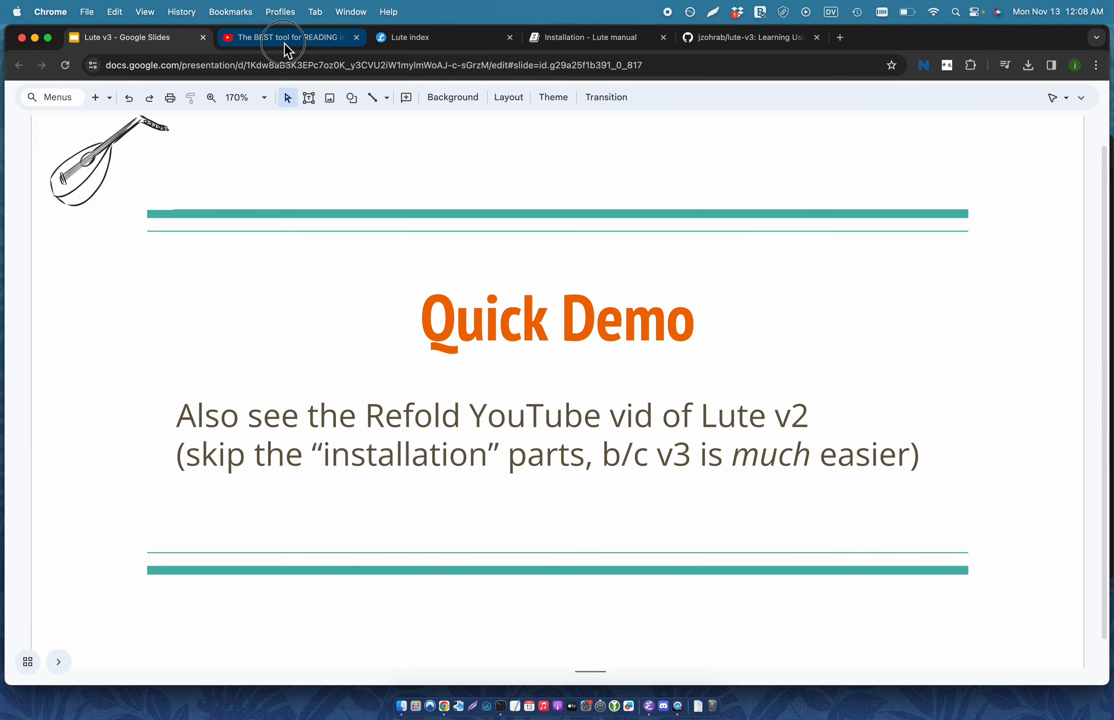
- Switch to the Refold video on the best reading tool for your target language
click(290, 37)
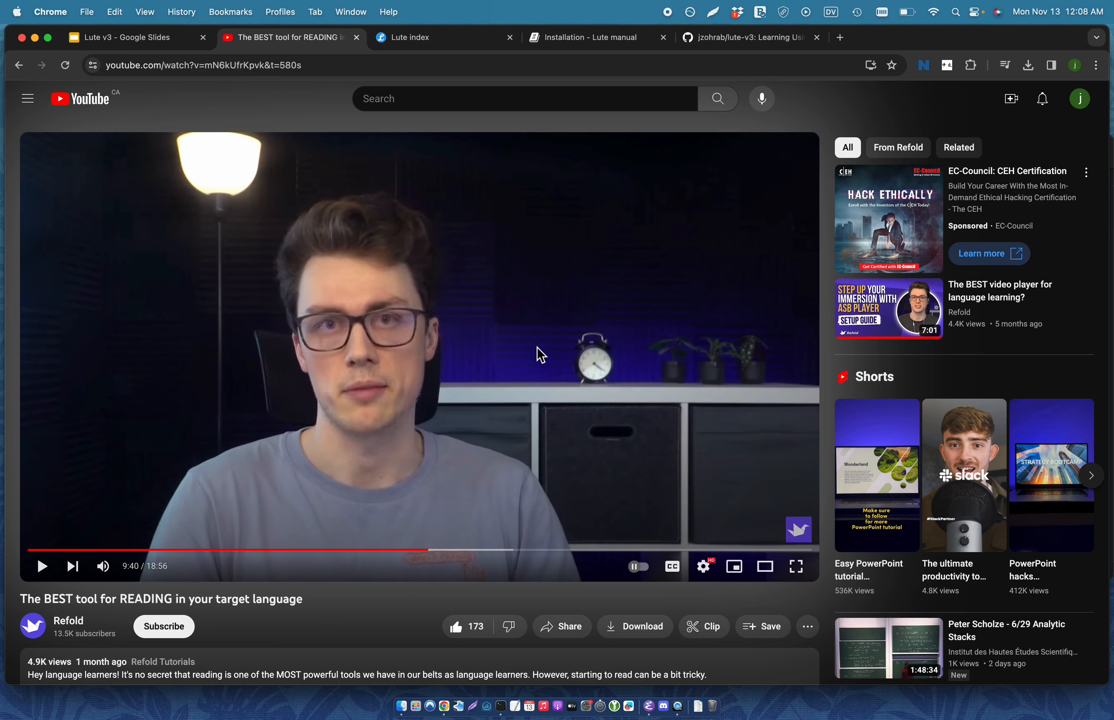
mouse_move(438, 334)
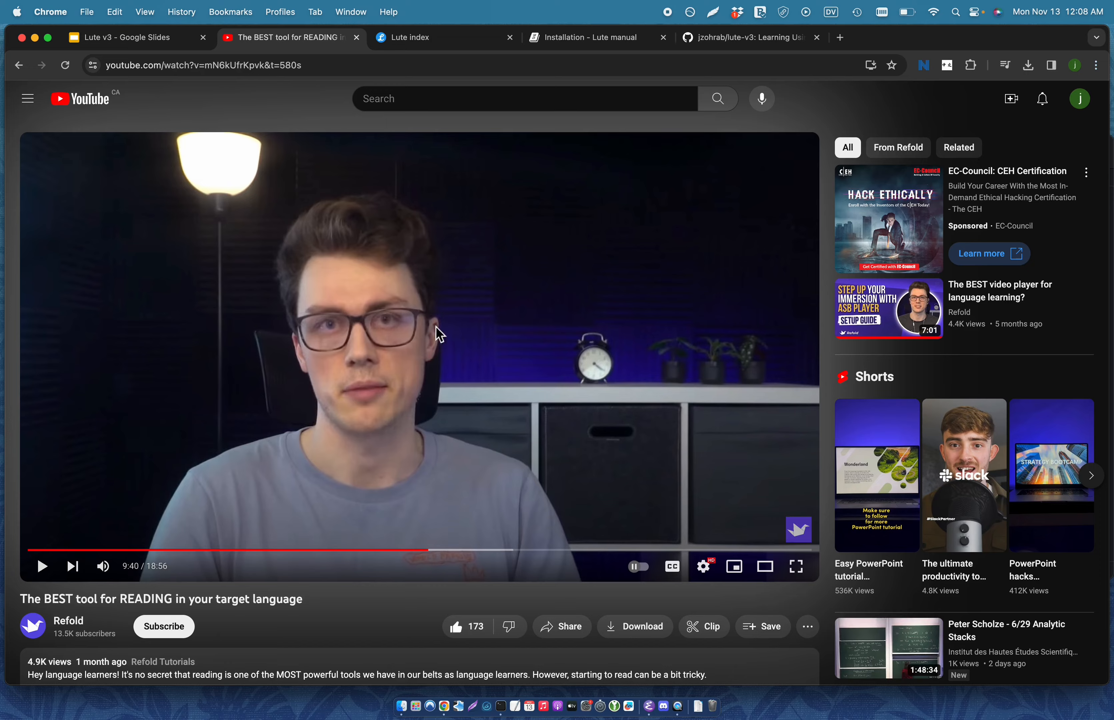
mouse_move(184, 183)
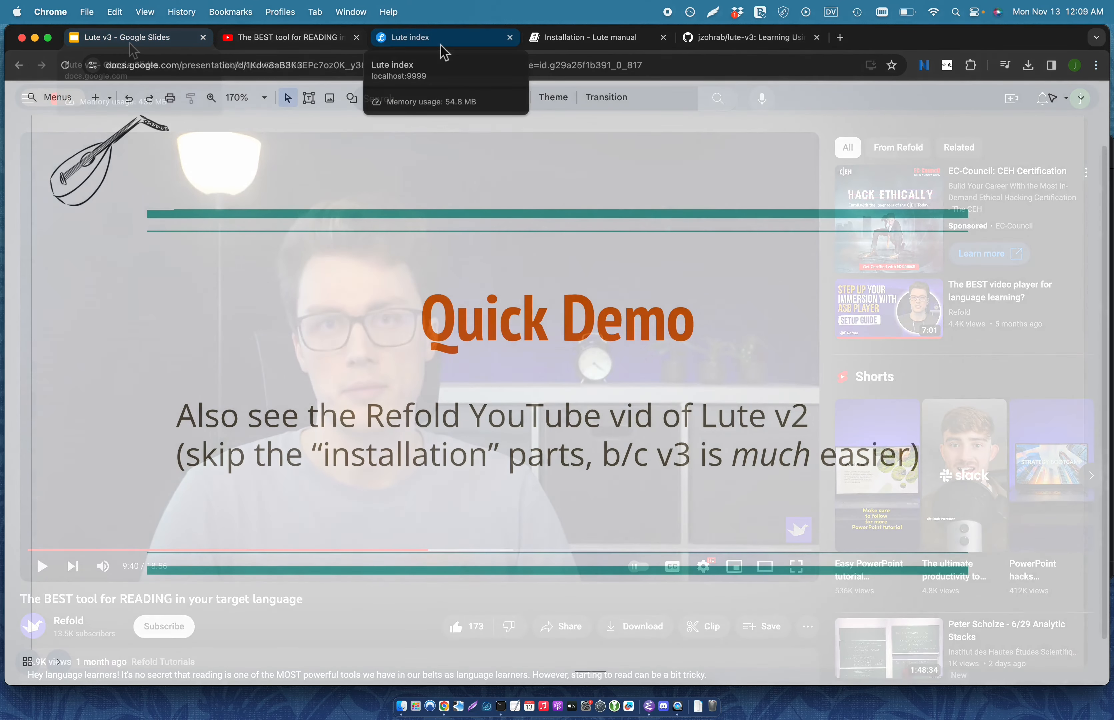
- From the Lute home page, read the Perros book and bring up the term form for perro
click(412, 36)
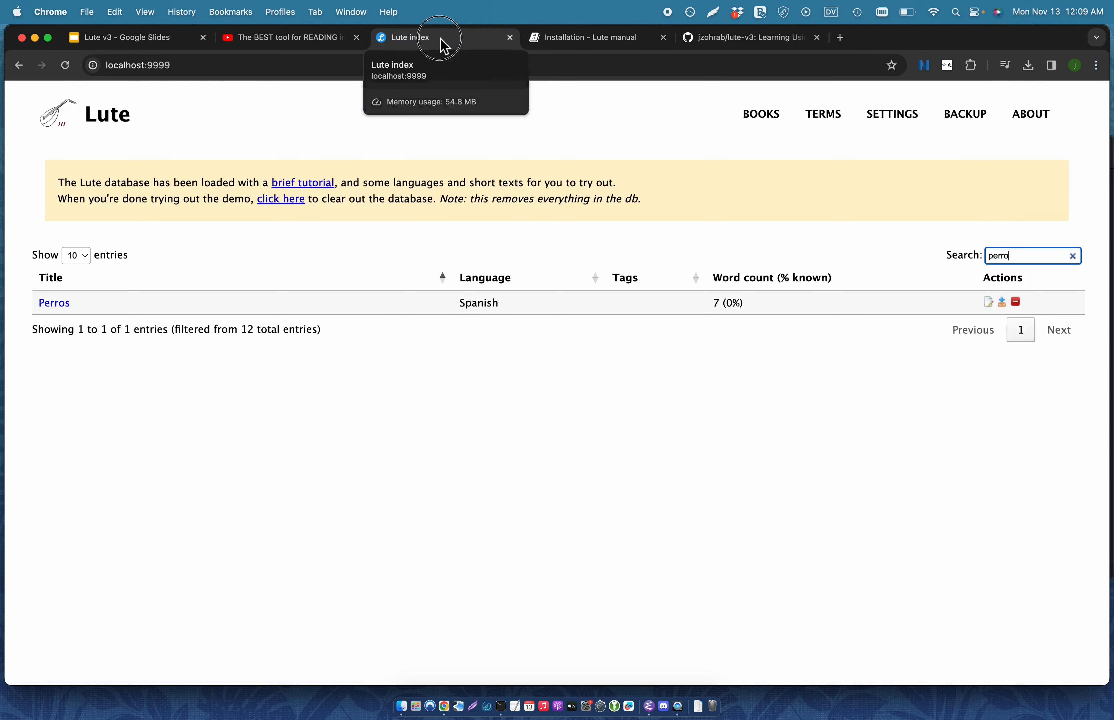
mouse_move(524, 356)
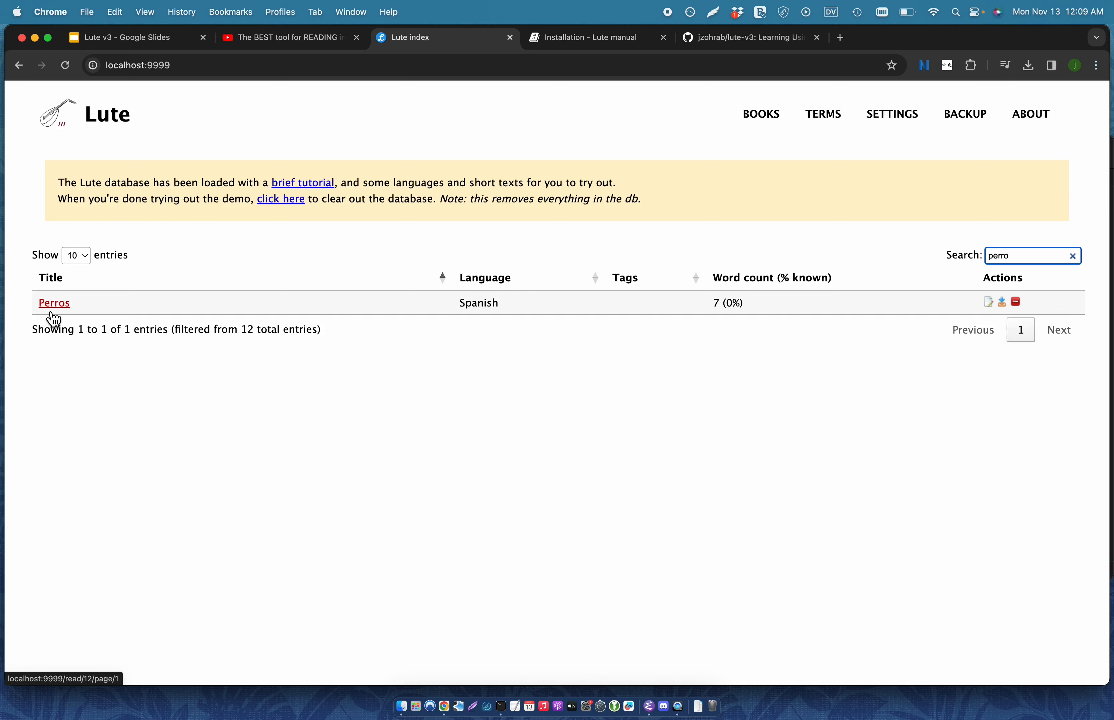
click(54, 302)
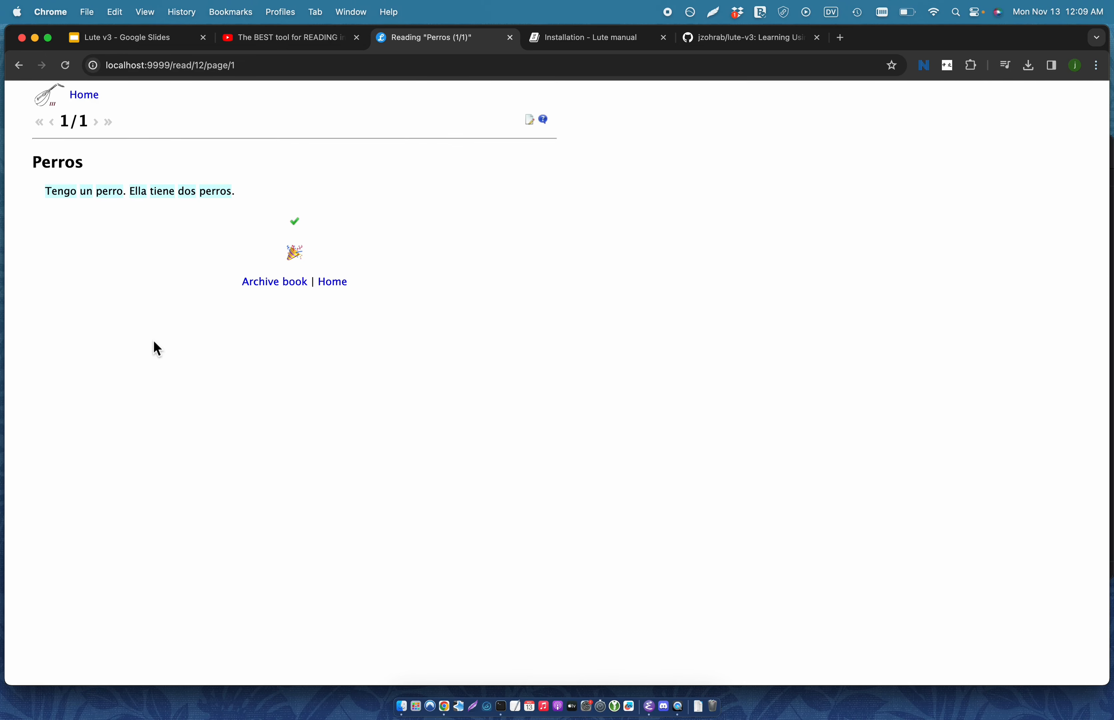
mouse_move(386, 340)
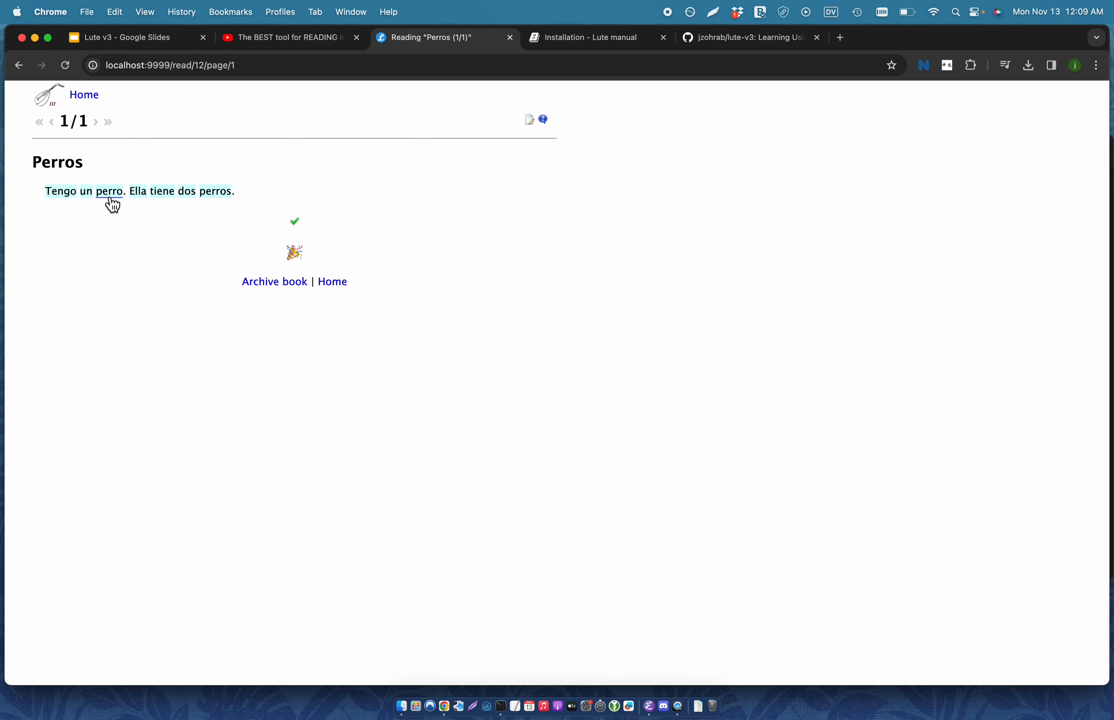
click(110, 191)
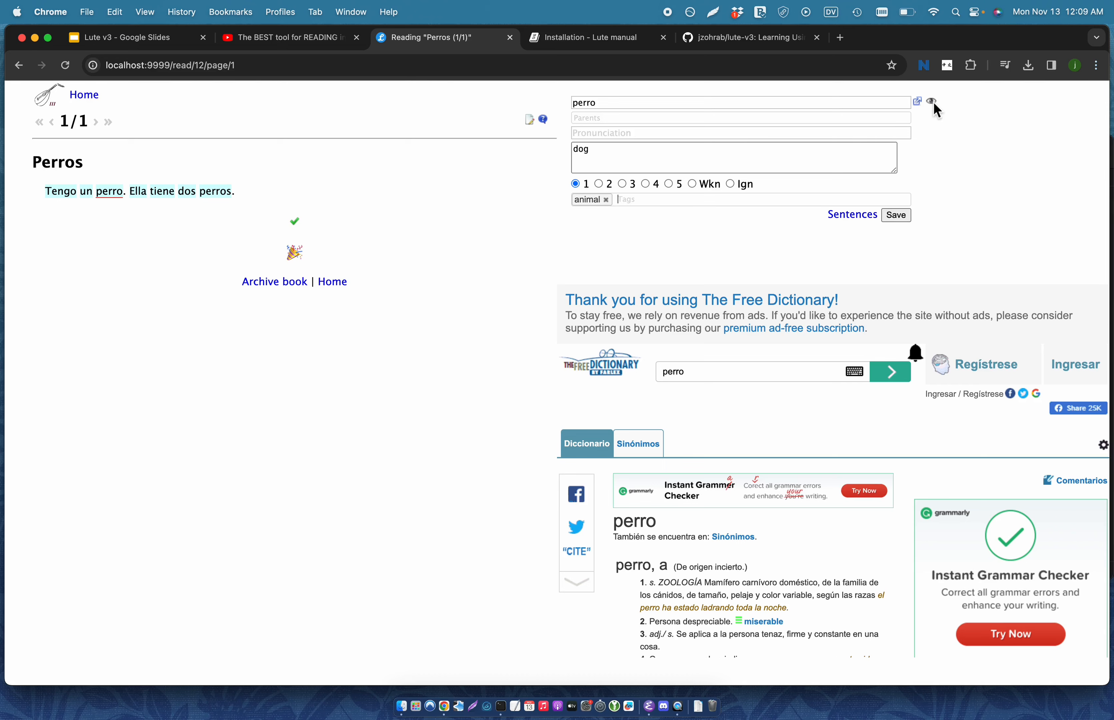
- Search images for perro, attach the golden retriever photo, and save the term
click(931, 101)
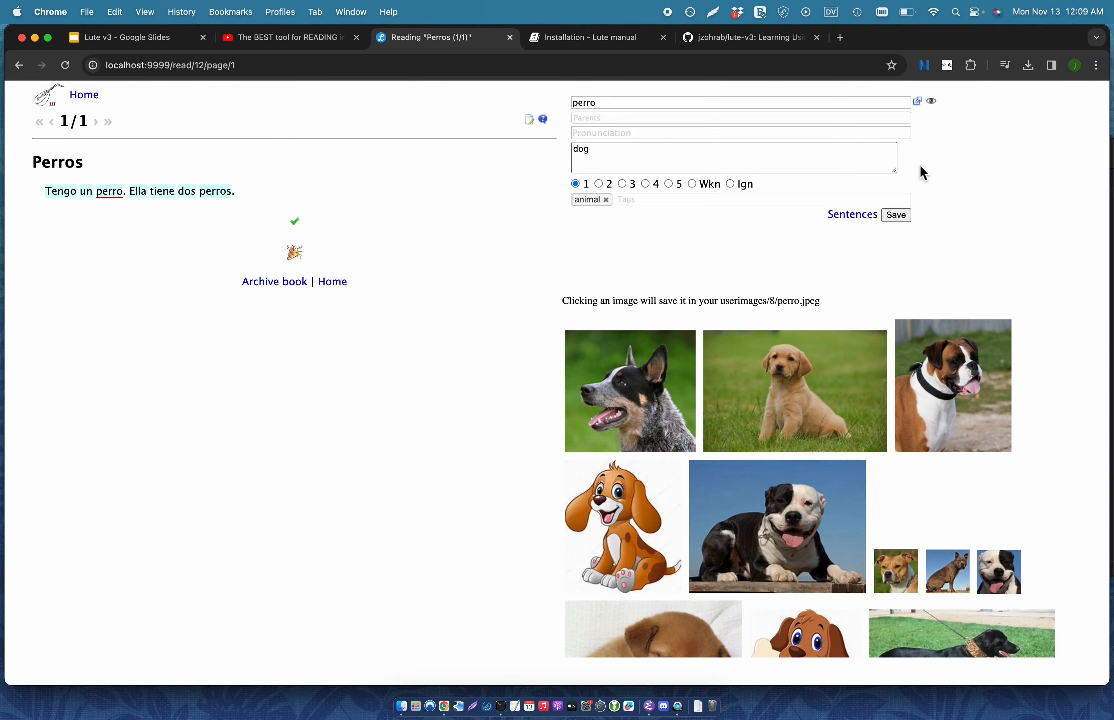
mouse_move(931, 100)
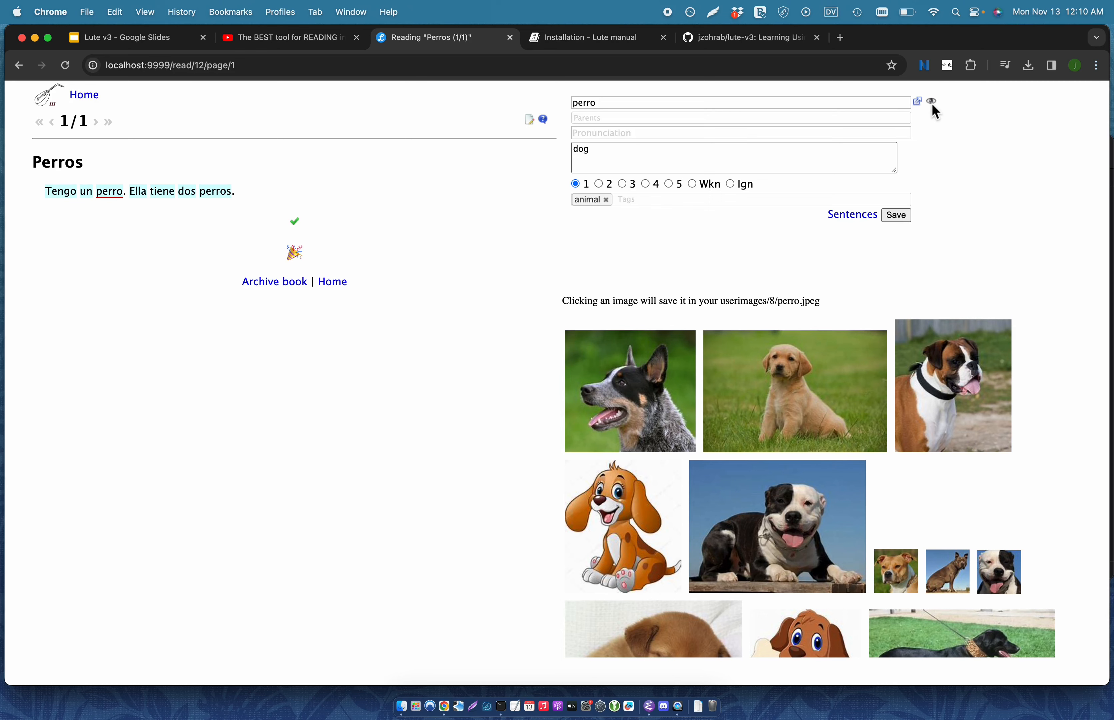
scroll(down, 3)
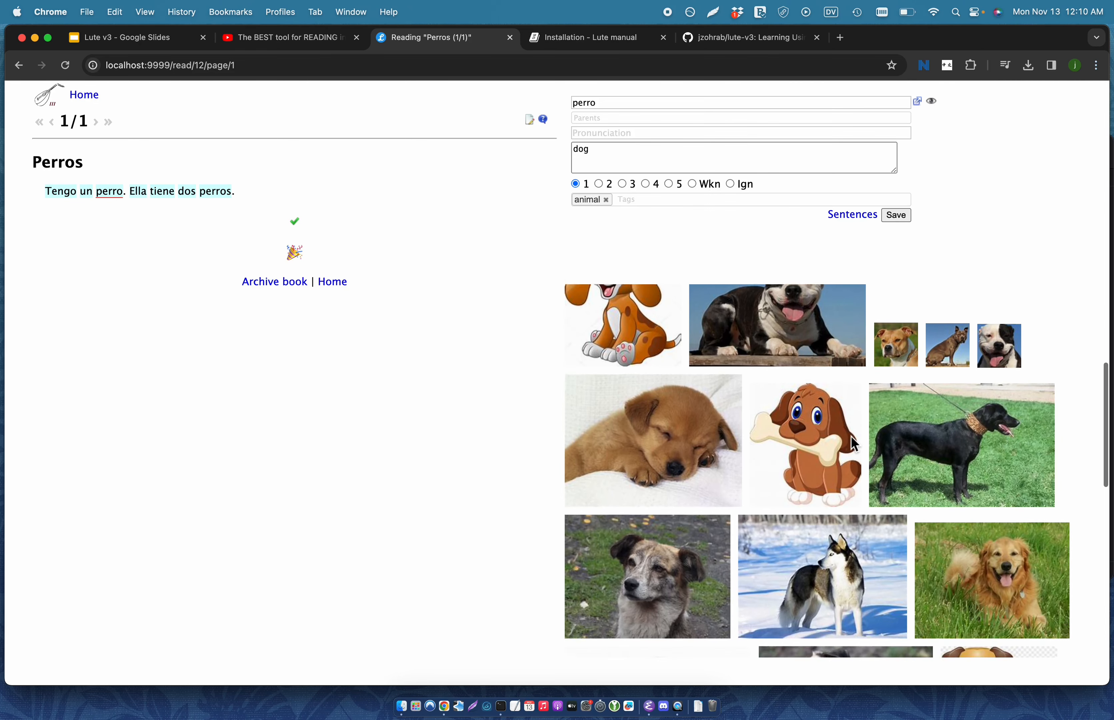
scroll(down, 3)
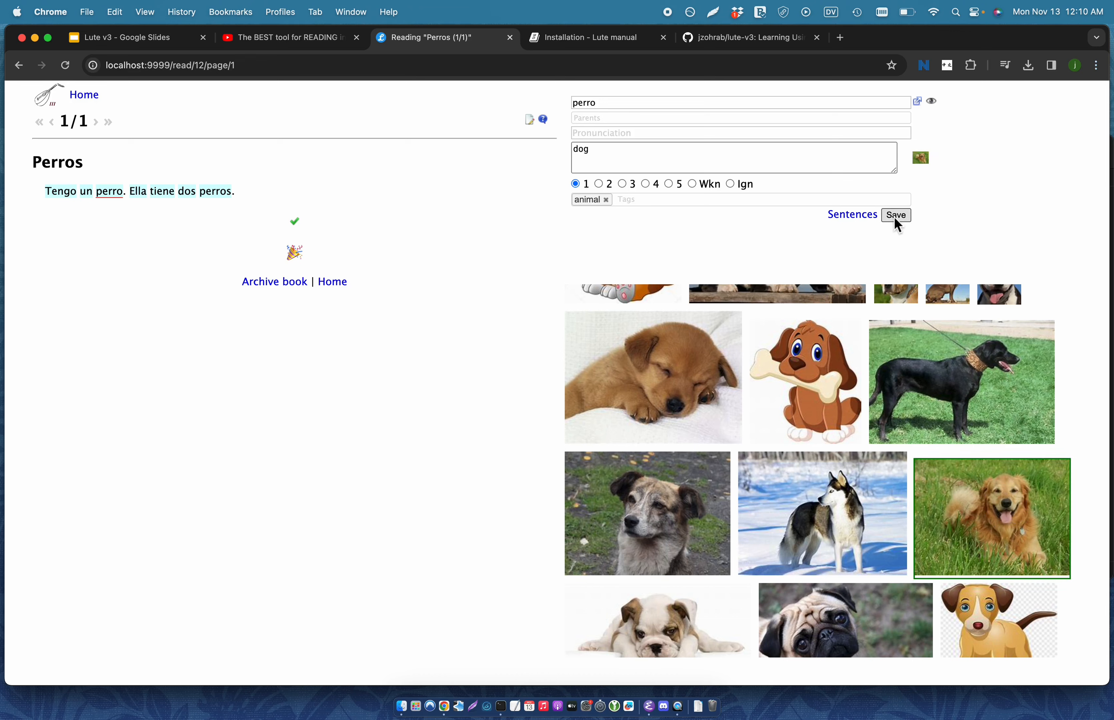
mouse_move(819, 216)
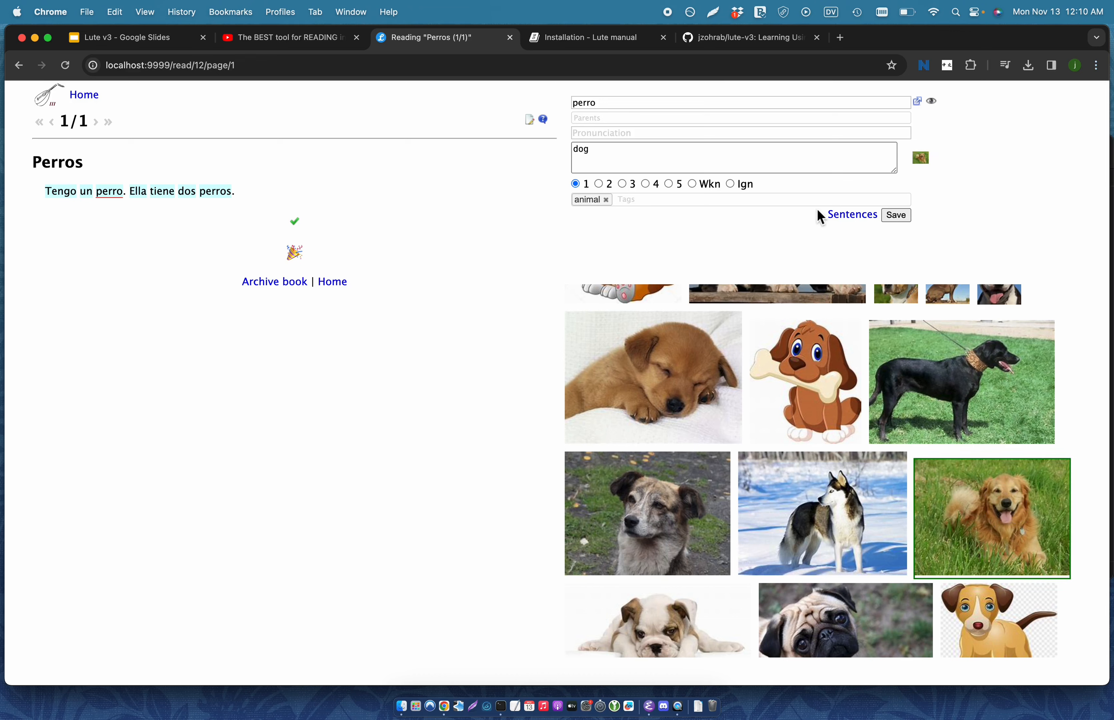
click(895, 215)
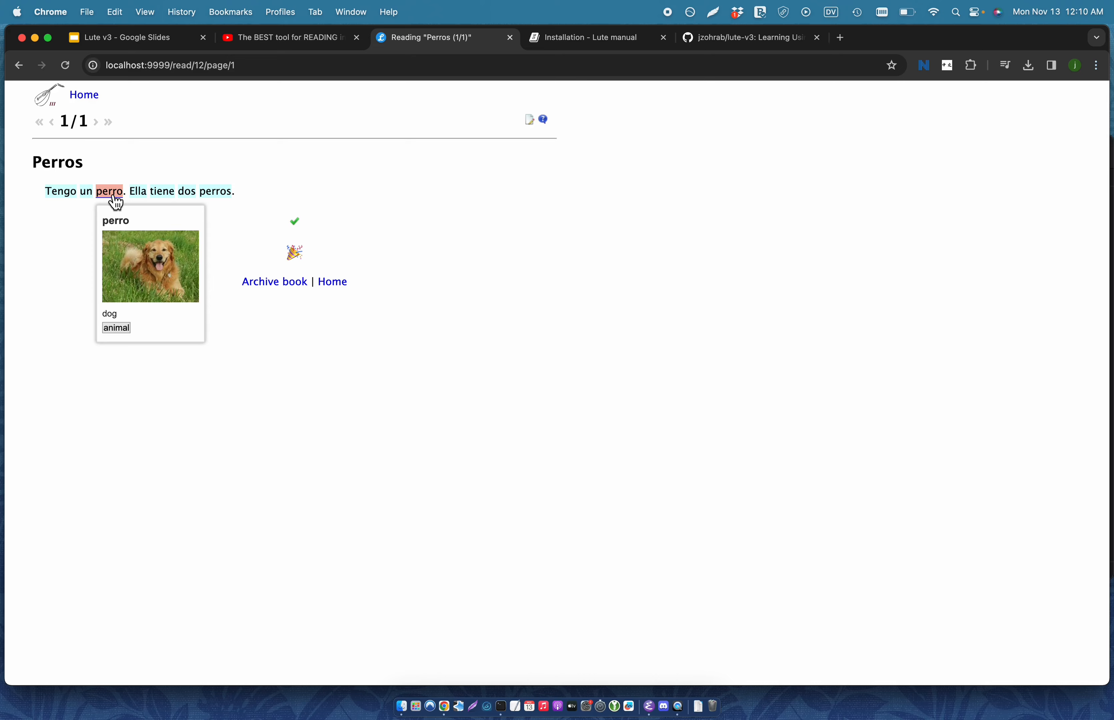
- Set perro (dog) as the parent term of perros
click(215, 190)
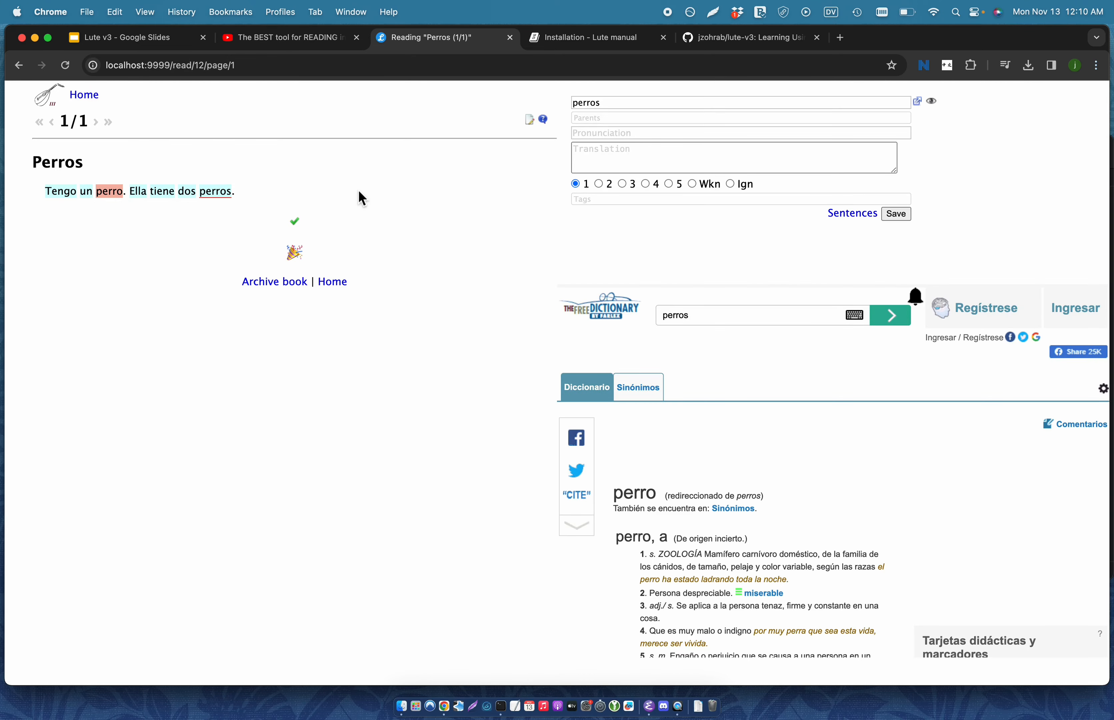
mouse_move(220, 201)
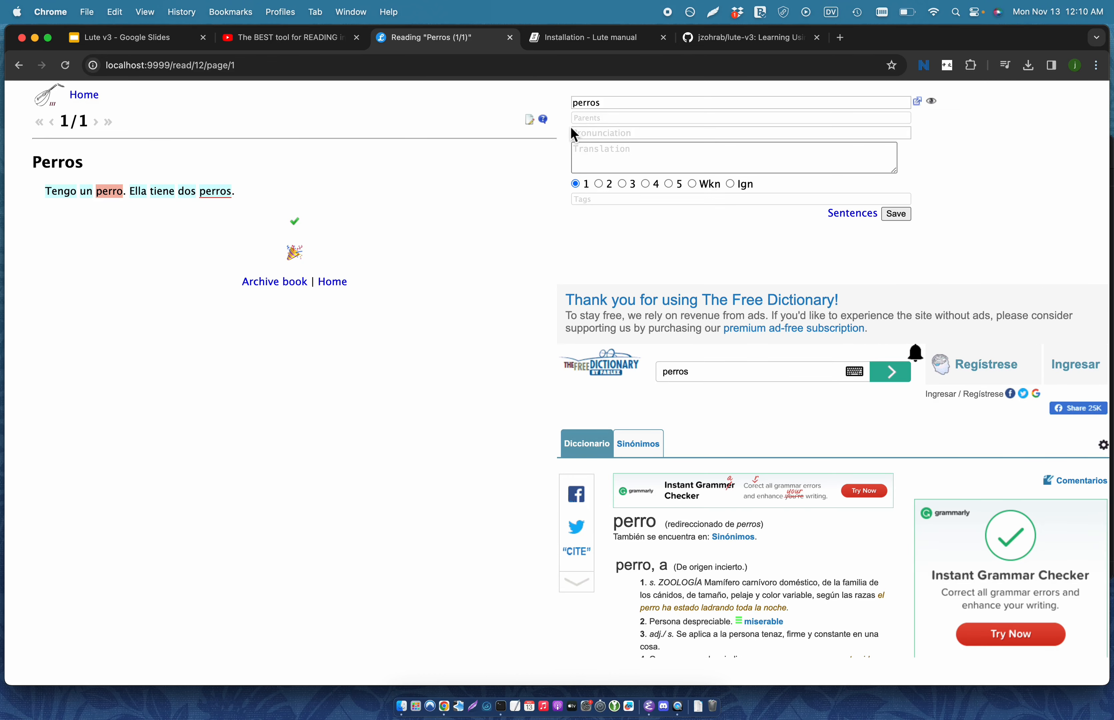
mouse_move(604, 118)
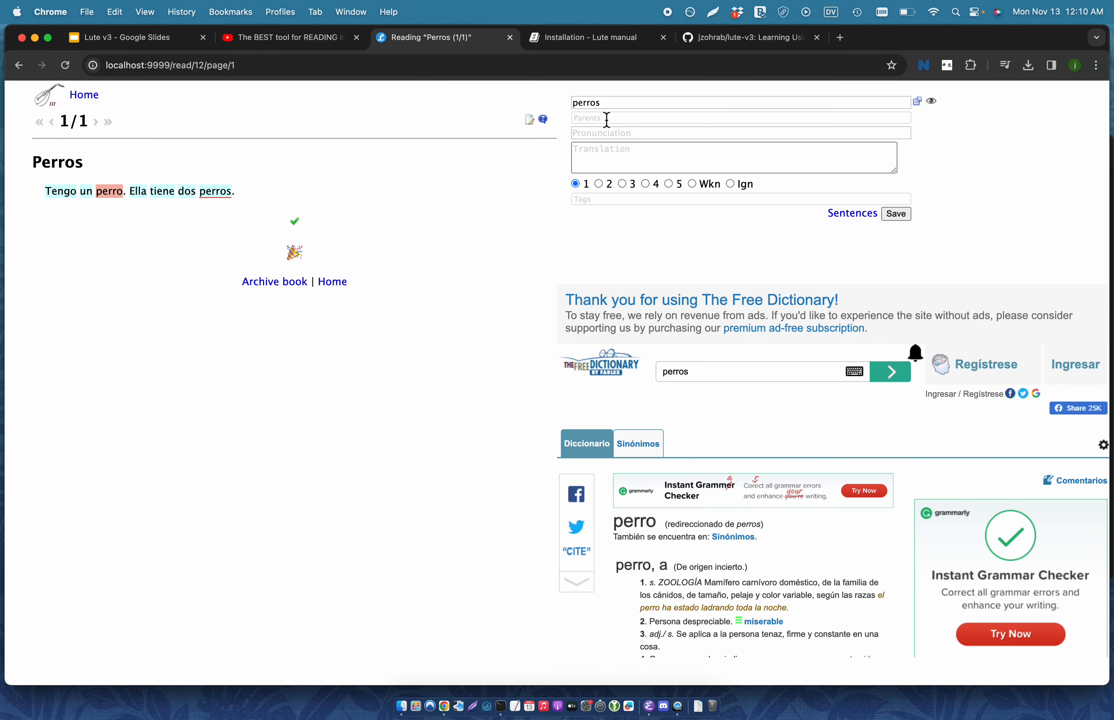
text(perr)
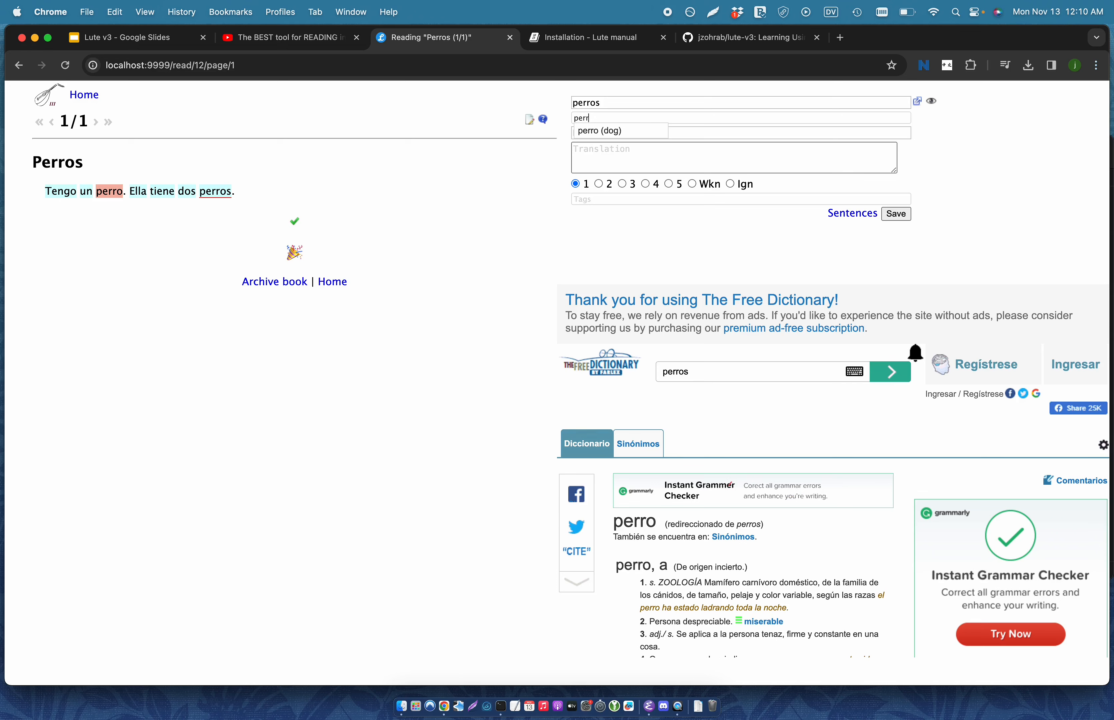
click(599, 131)
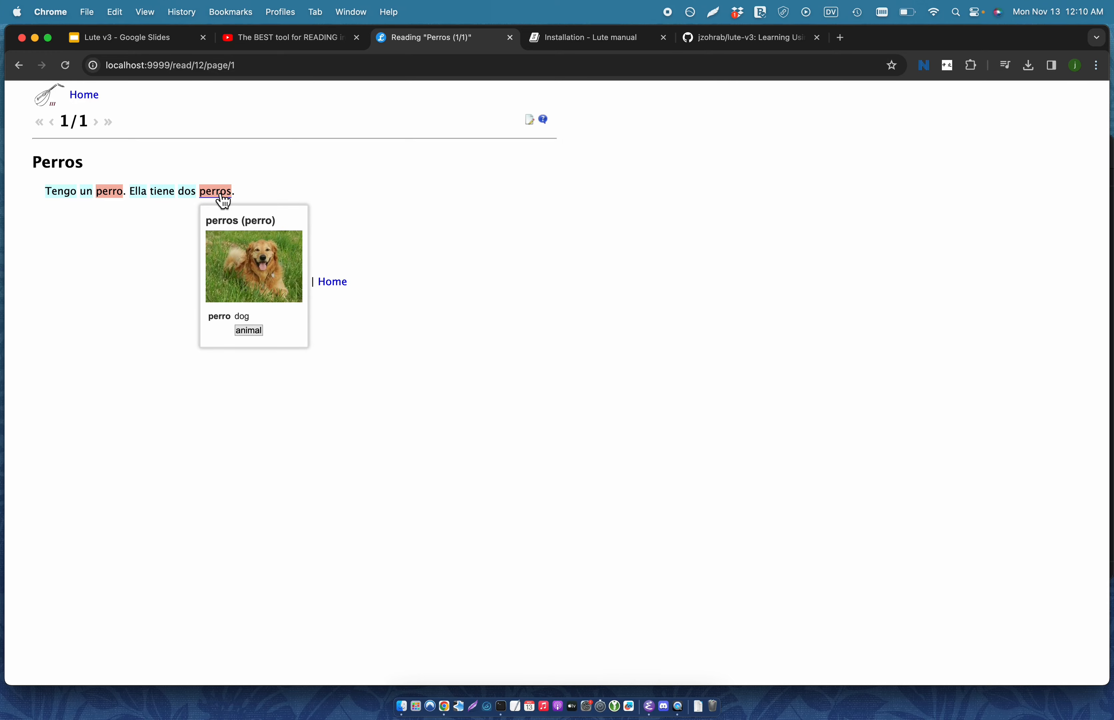
- Save Tengo linked to tener, mark remaining words known, and return to the slides
click(60, 192)
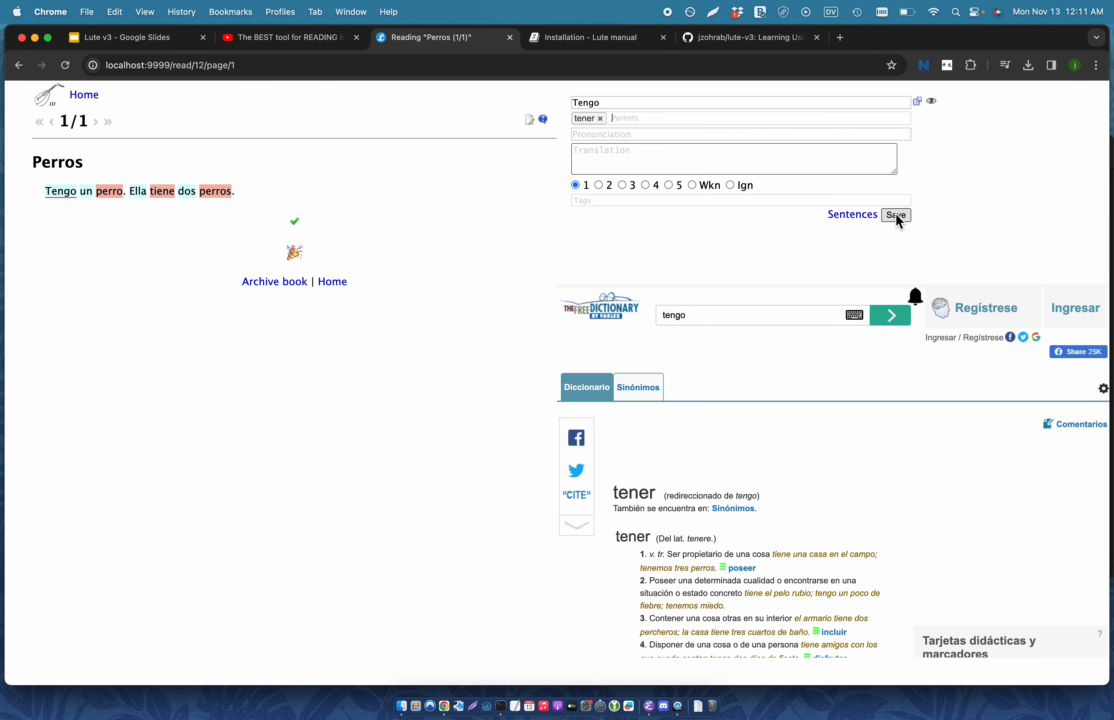
click(895, 215)
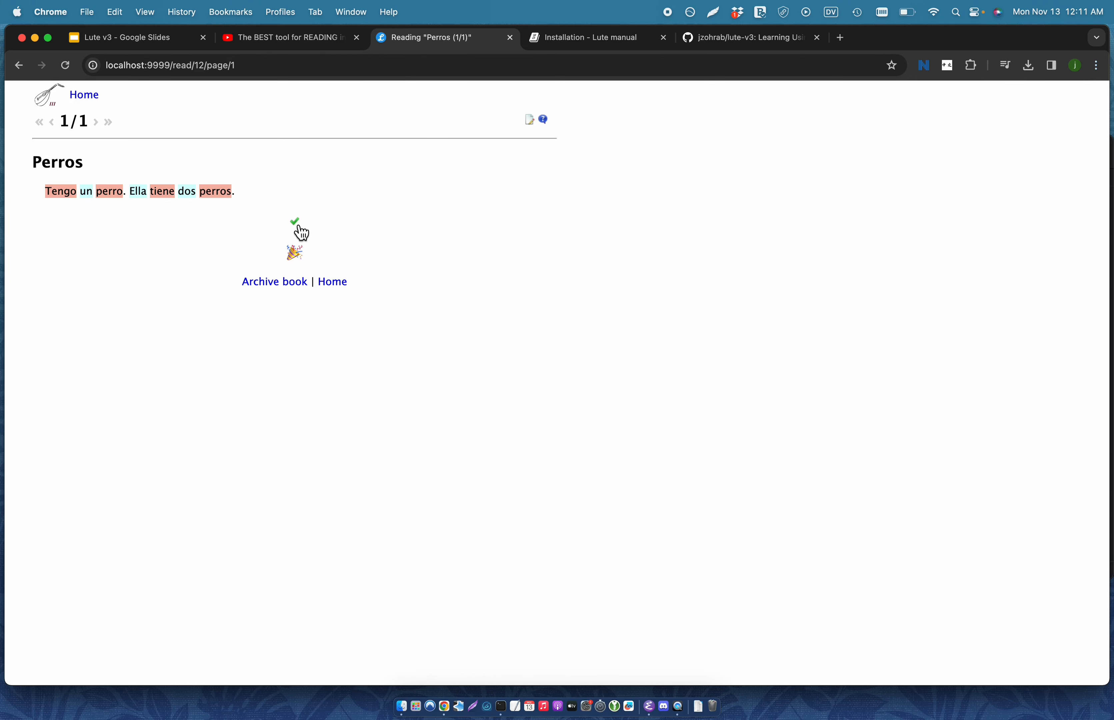
click(85, 191)
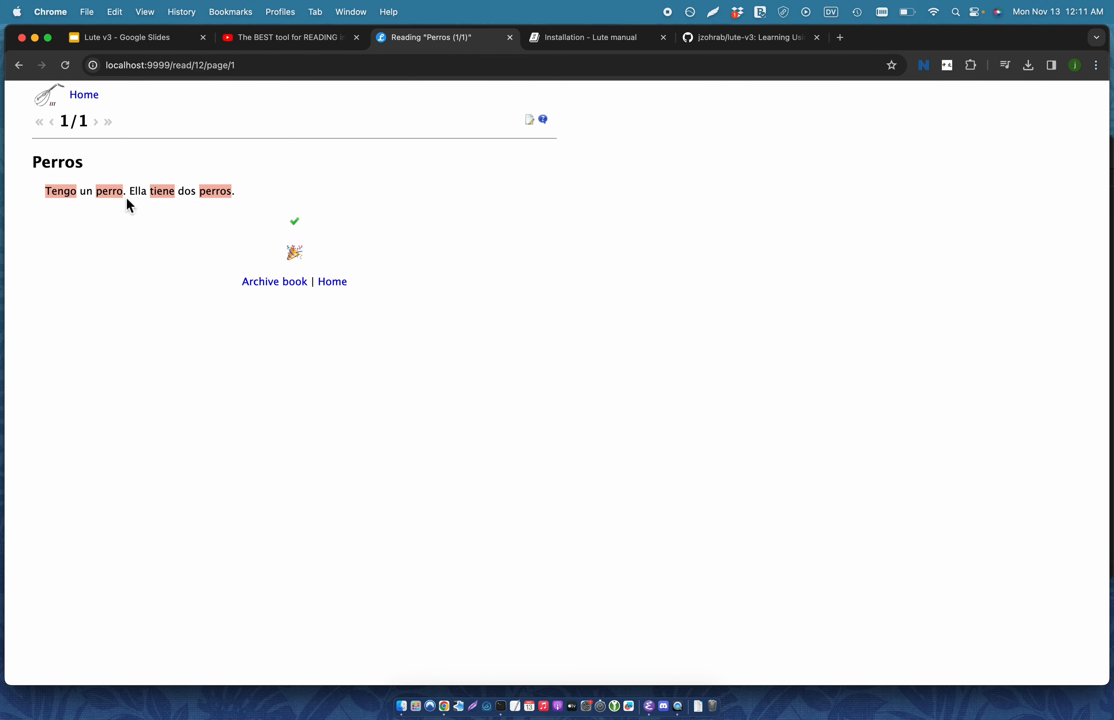
mouse_move(76, 222)
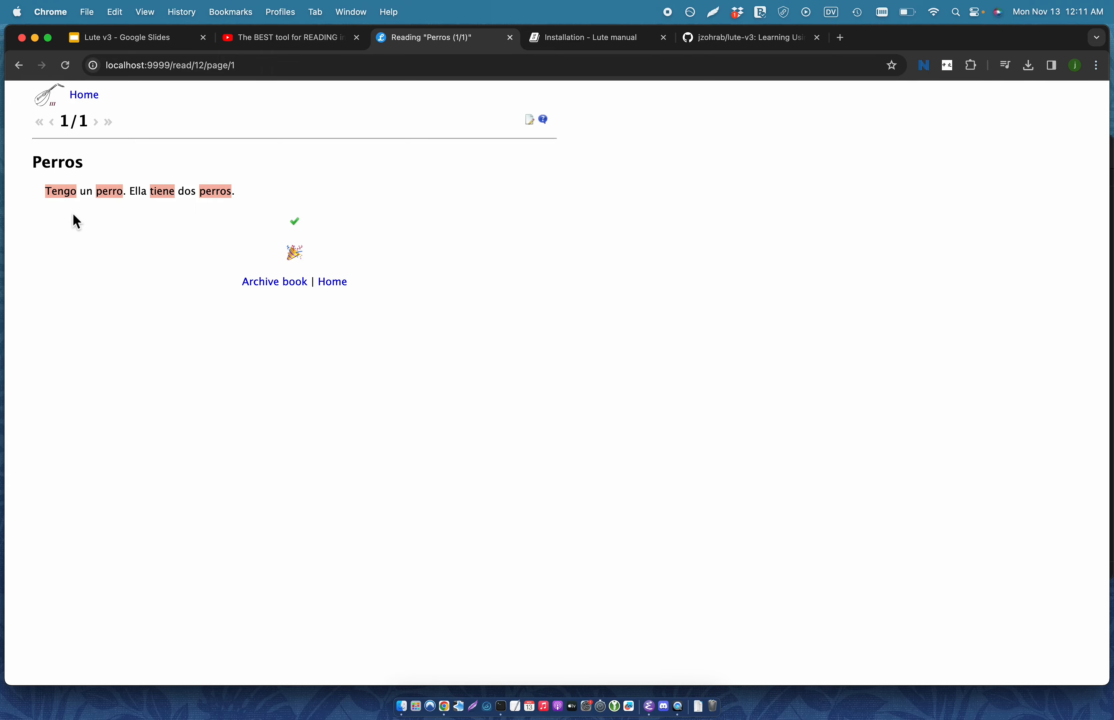
click(135, 37)
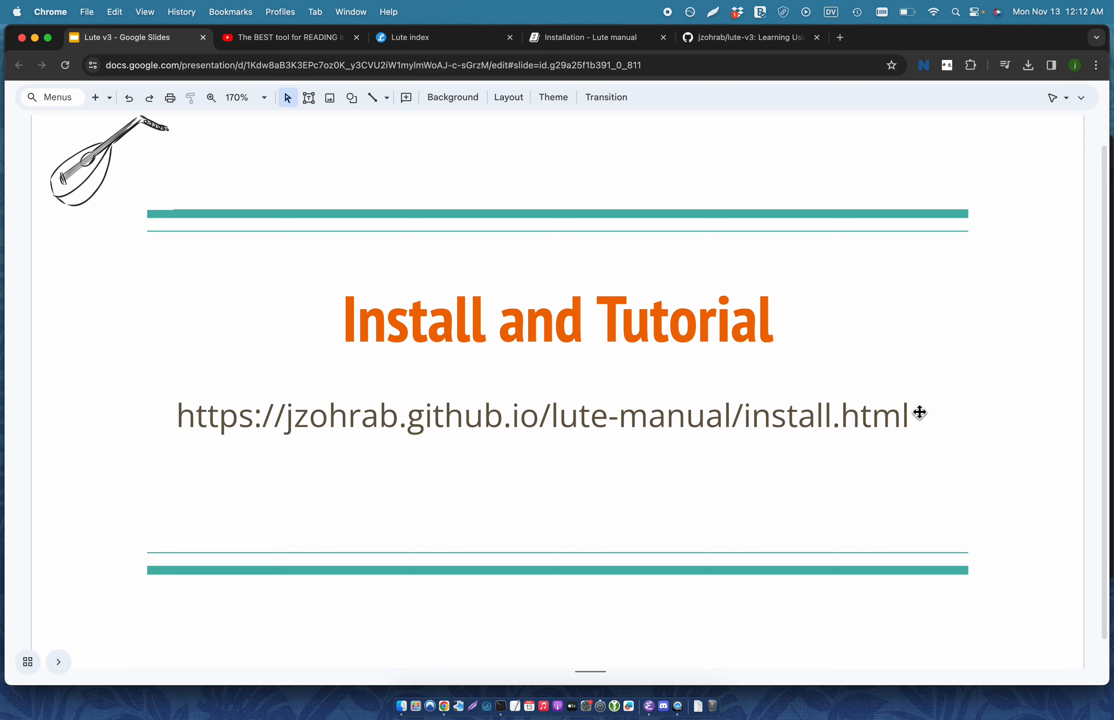
mouse_move(759, 313)
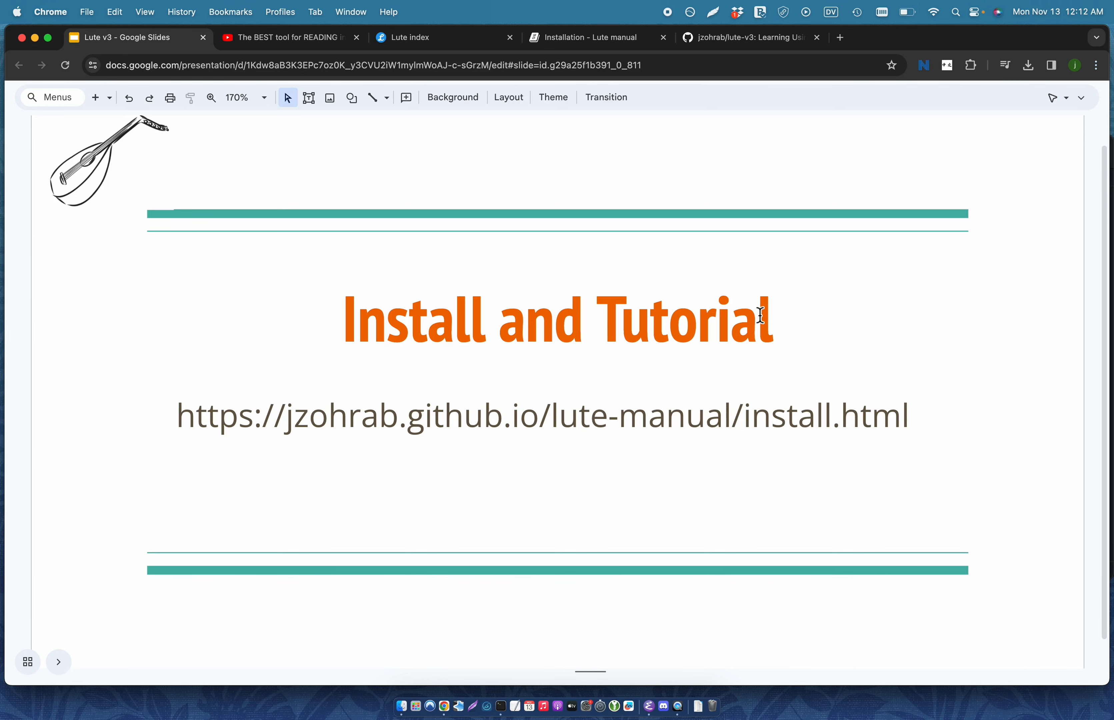
mouse_move(596, 37)
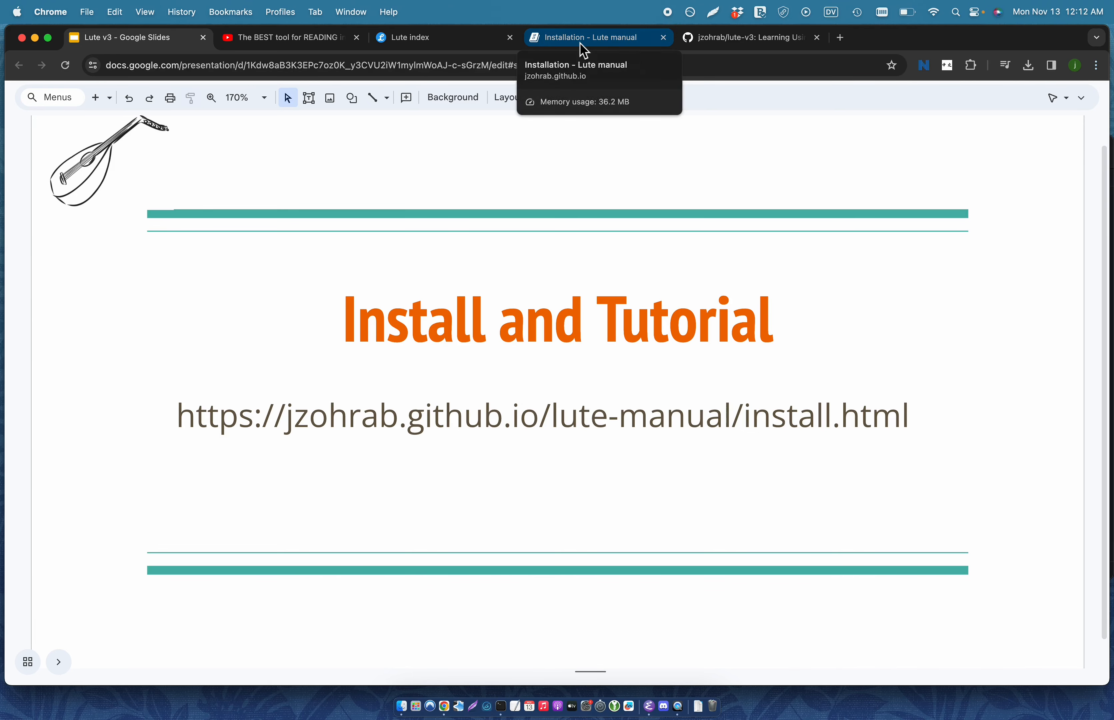
- Bring up the Lute manual's Installation page with pip and Docker instructions
click(596, 37)
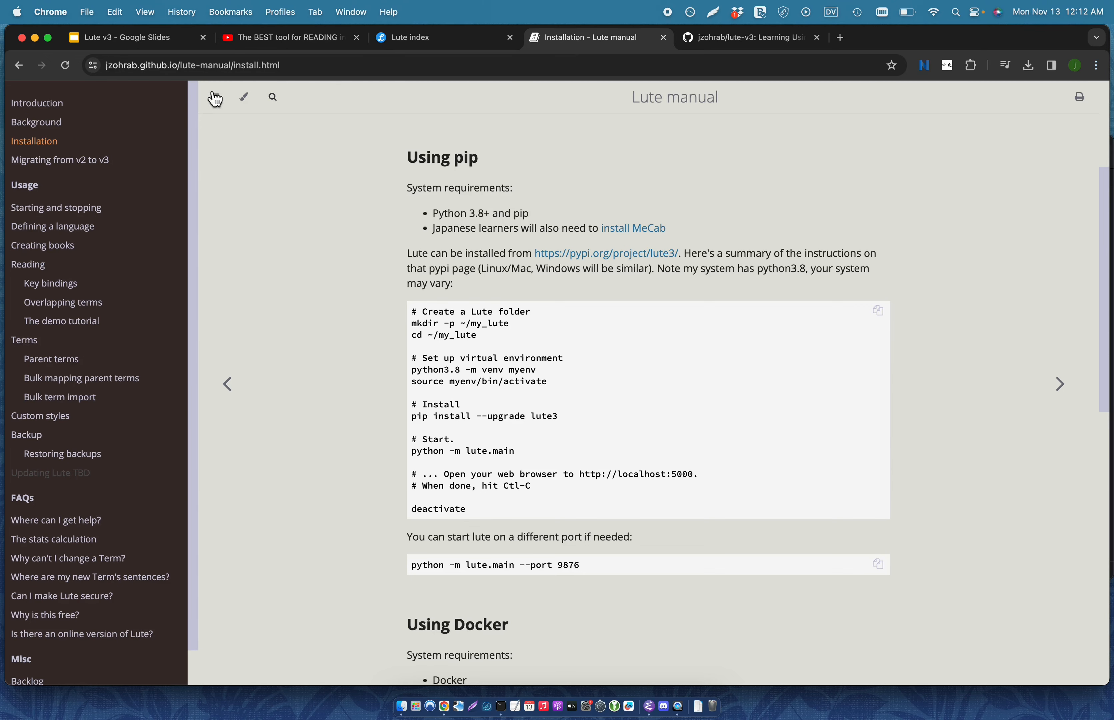
scroll(up, 3)
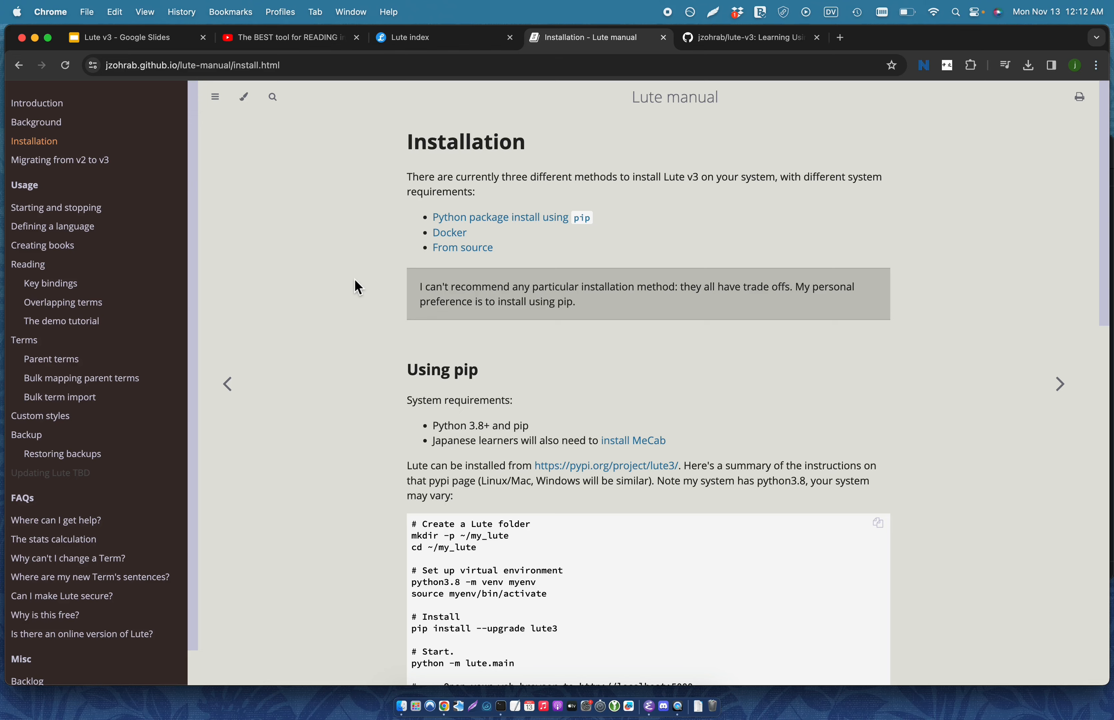
mouse_move(353, 433)
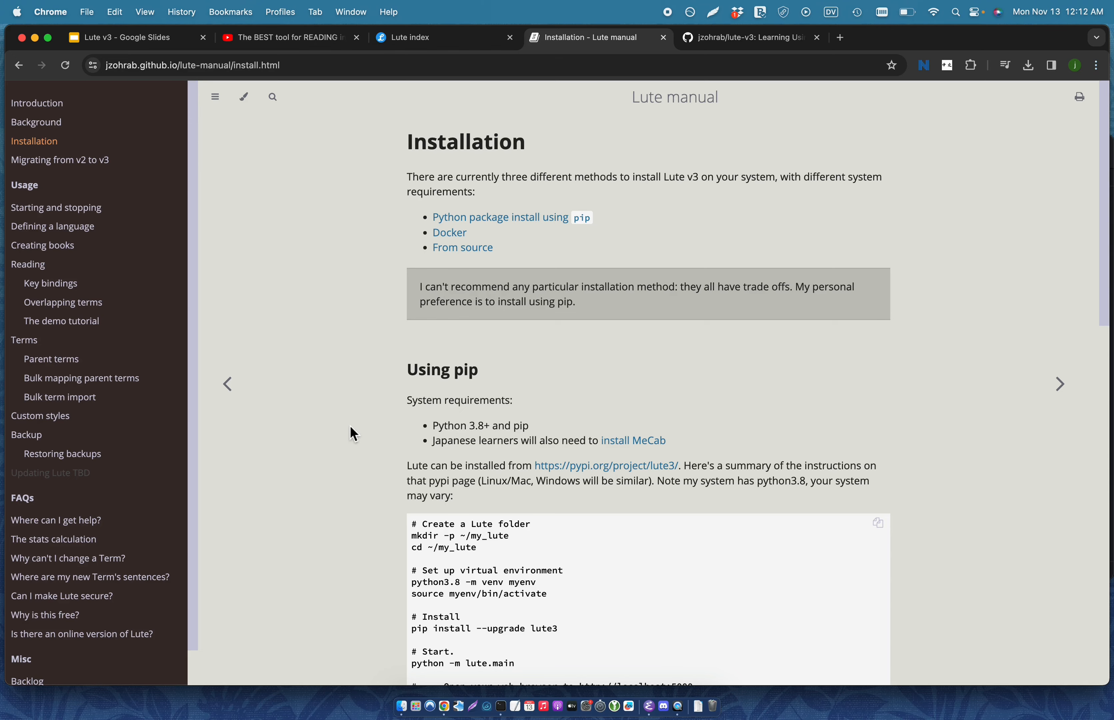
scroll(down, 3)
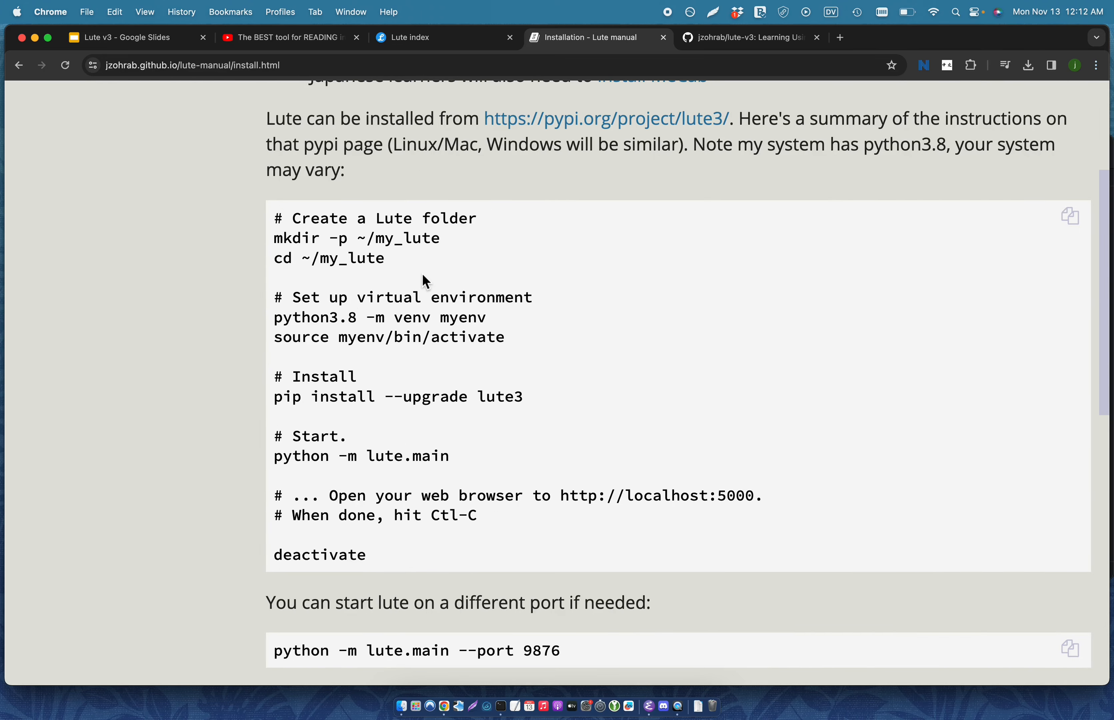
mouse_move(277, 223)
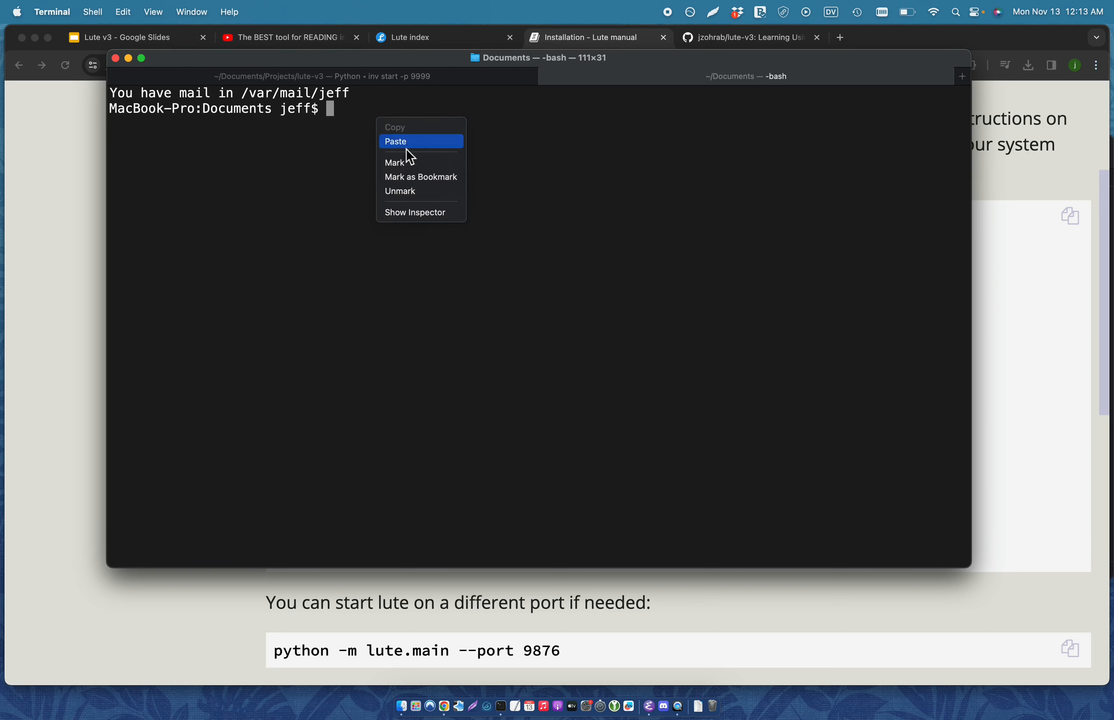
- Paste the pip commands to install Lute 3 into my_lute, then select the localhost:5000 address
click(396, 141)
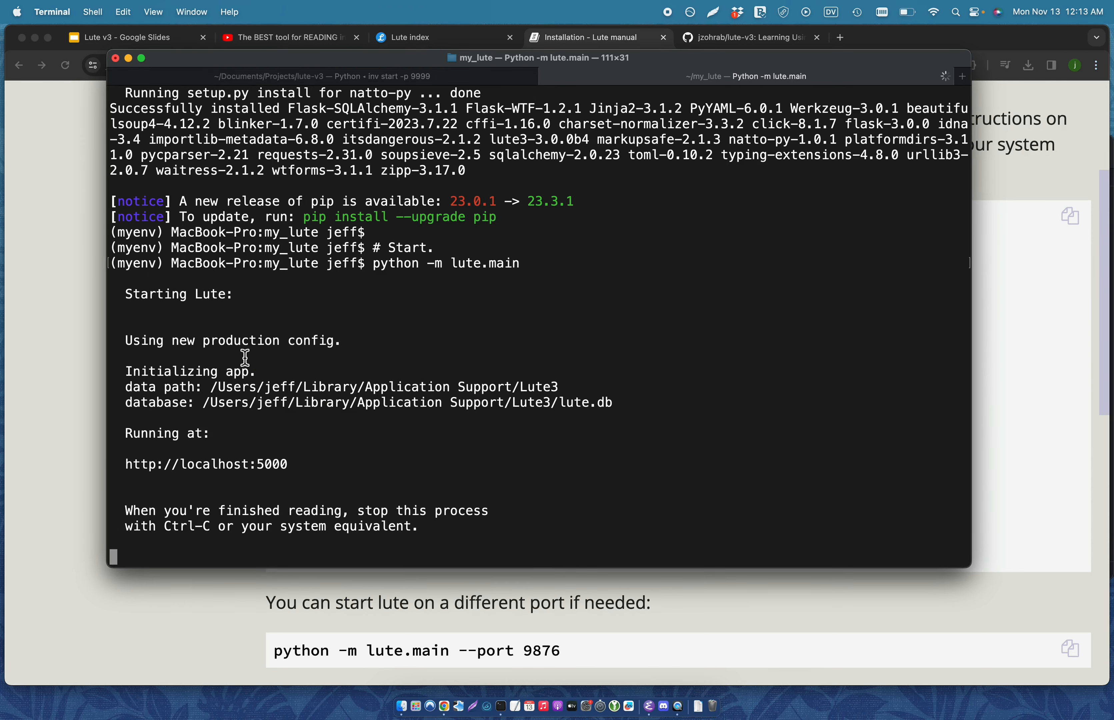
mouse_move(357, 444)
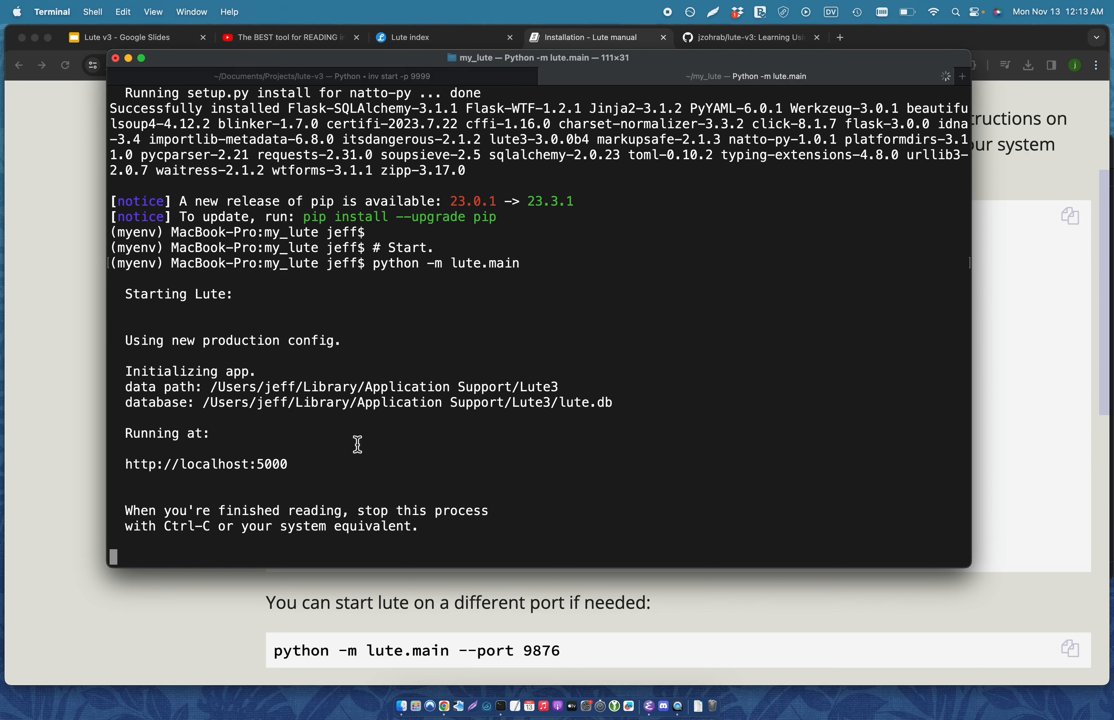
double_click(206, 464)
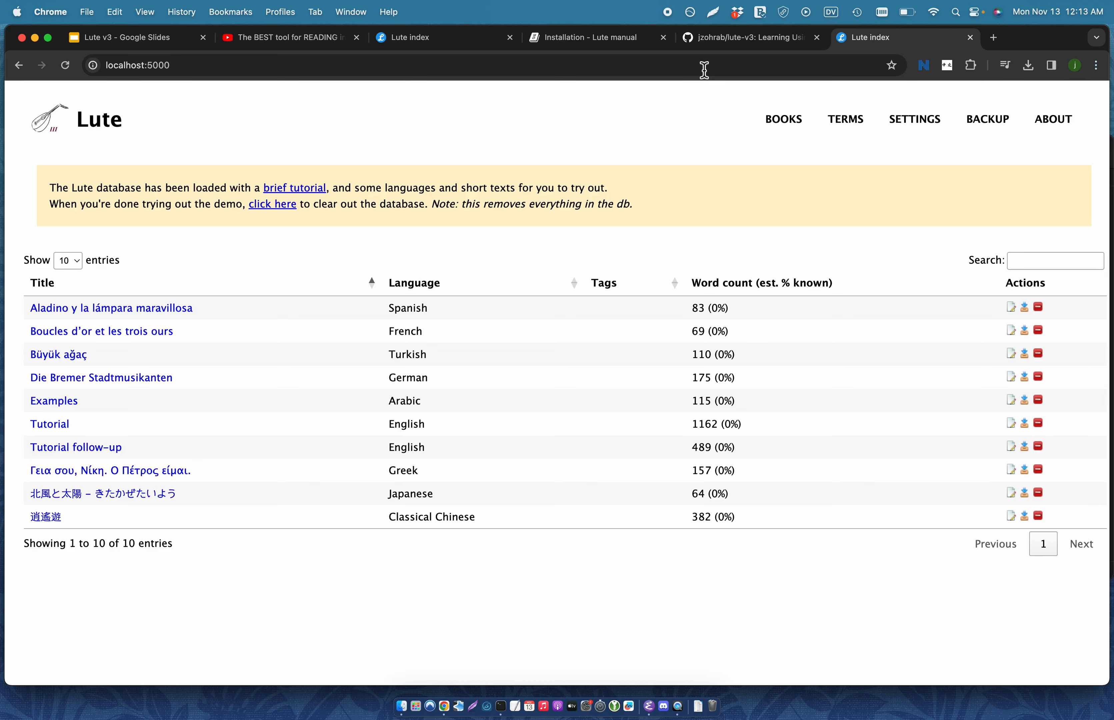
mouse_move(606, 277)
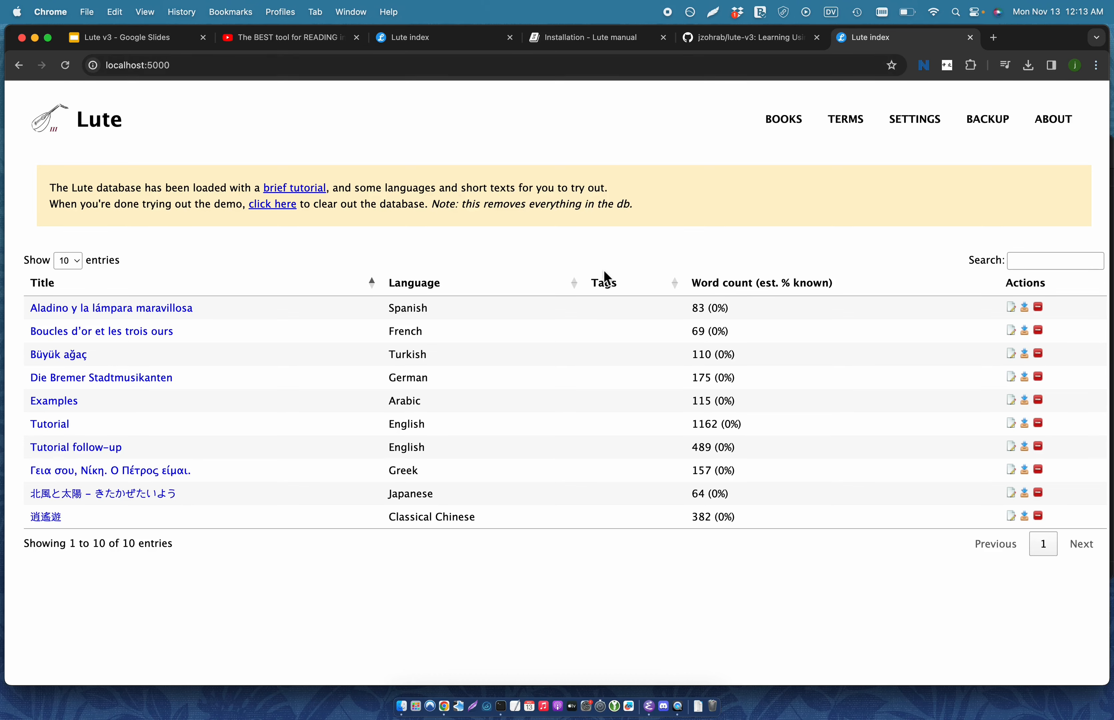
mouse_move(659, 249)
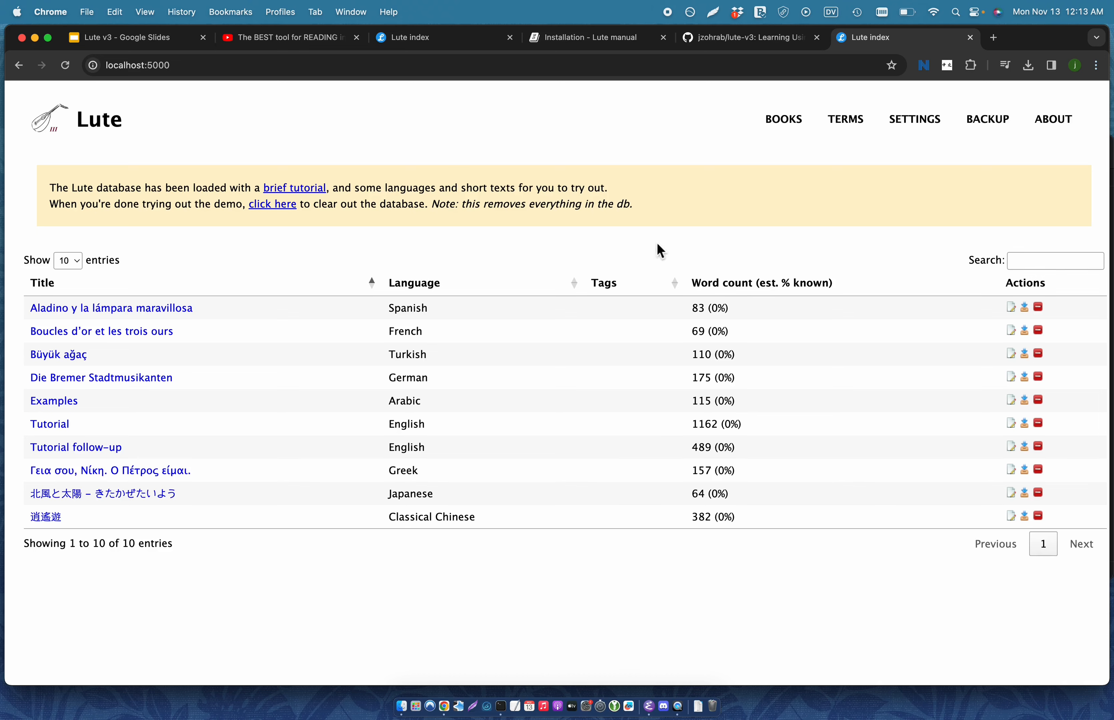
mouse_move(294, 187)
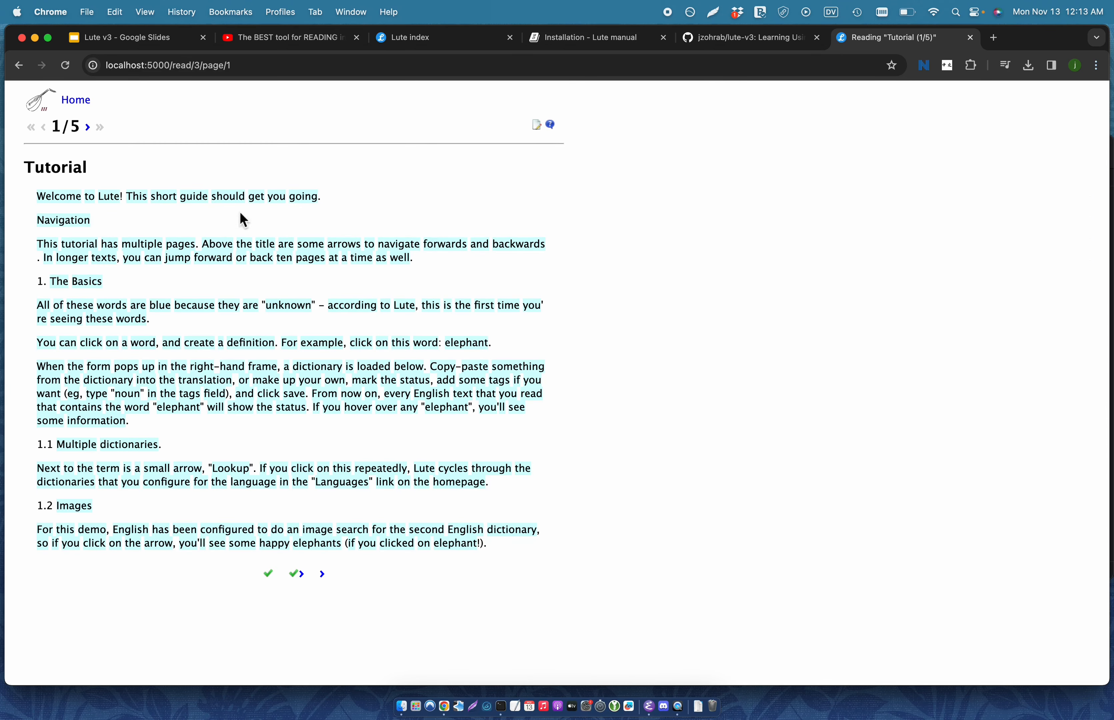
mouse_move(120, 354)
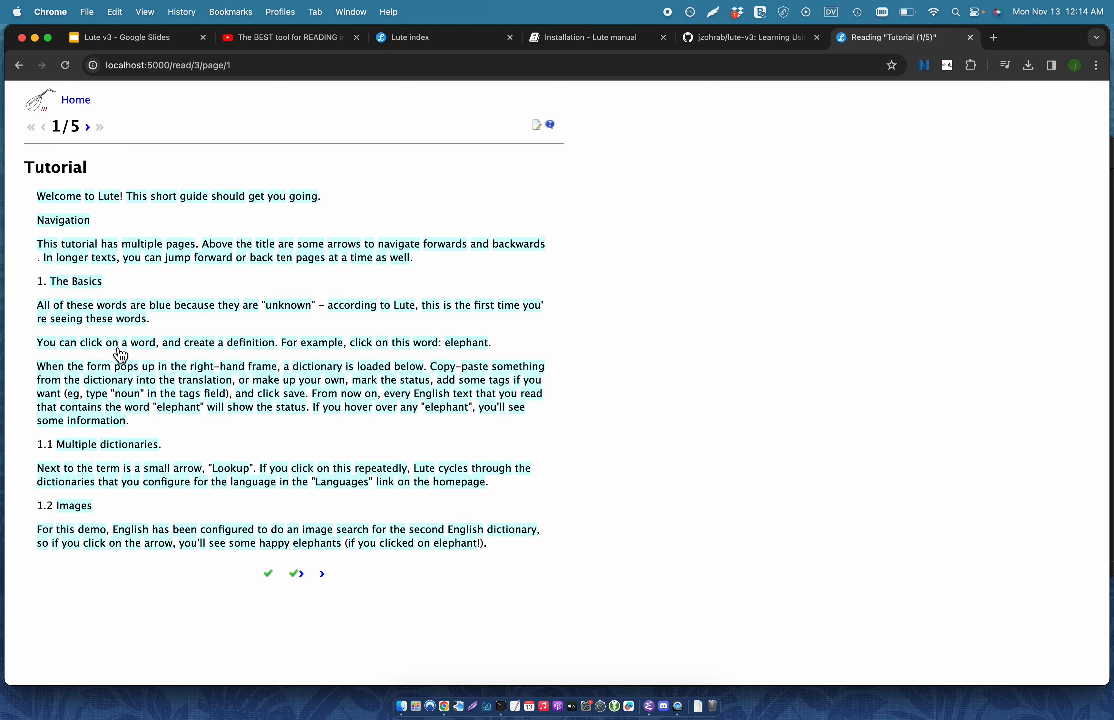
mouse_move(88, 501)
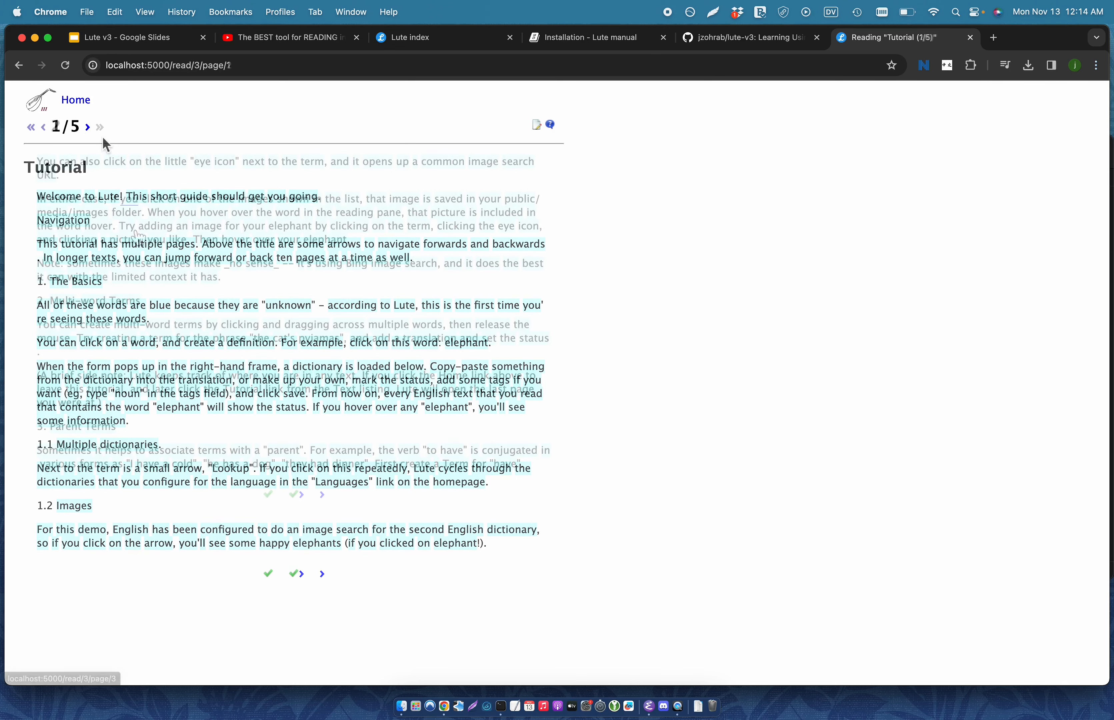
- Page forward through the demo Tutorial book to page 4 of 5
click(88, 126)
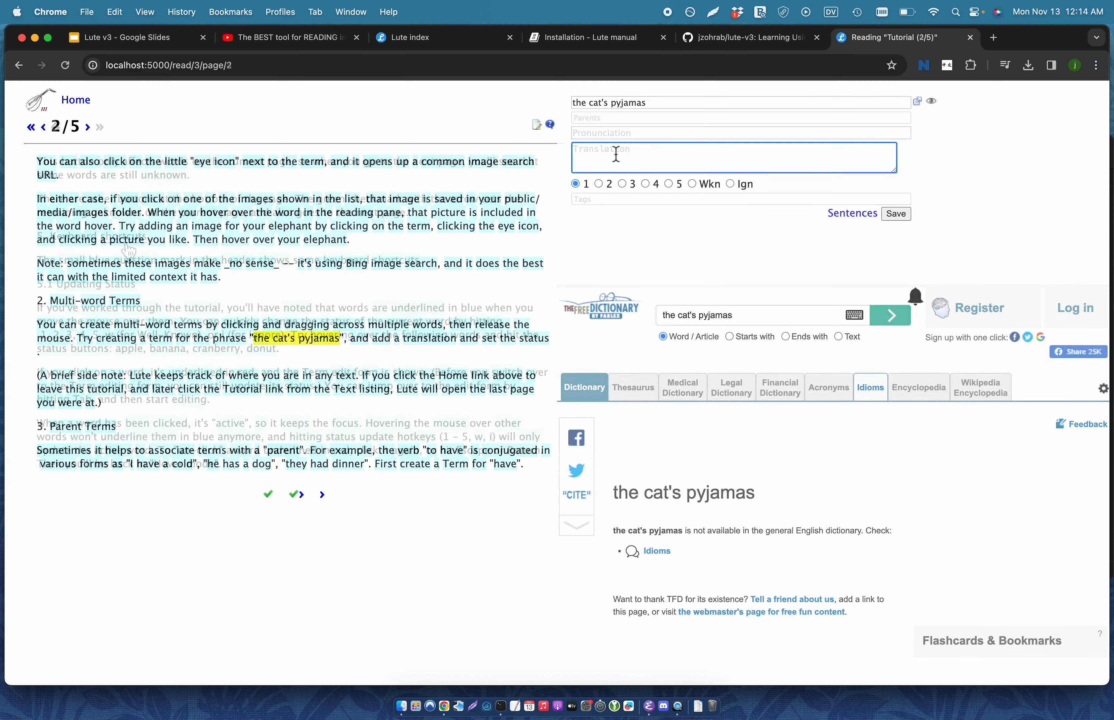
click(296, 494)
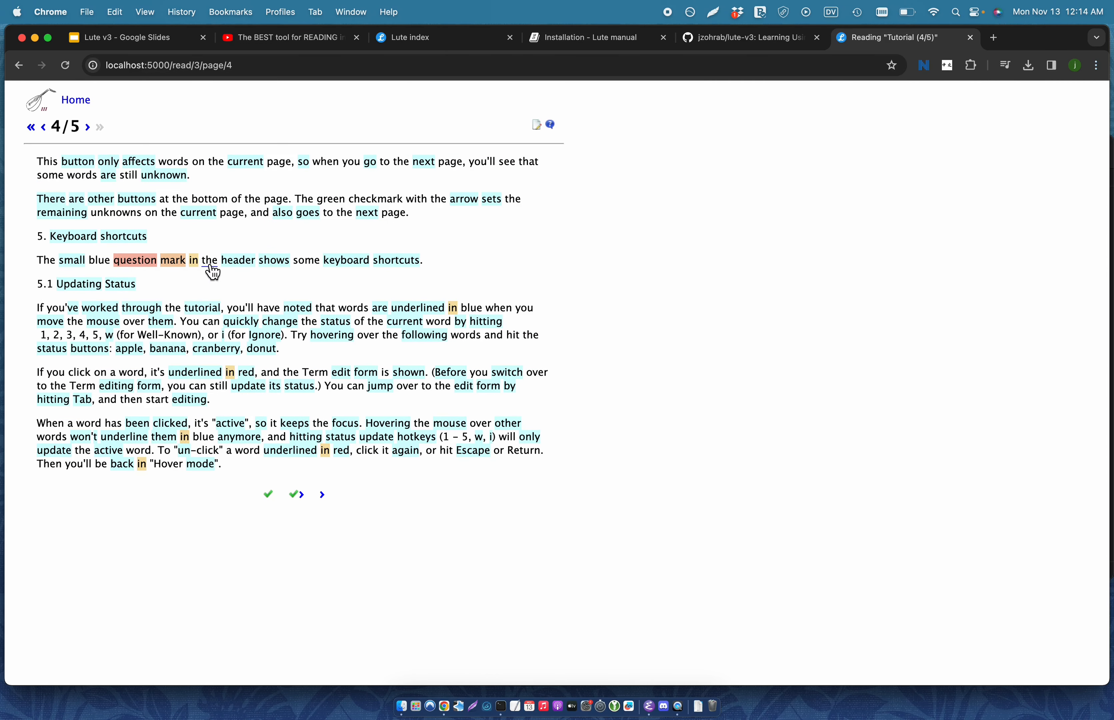
- Return to the book list and delete the demo data from the database
click(76, 100)
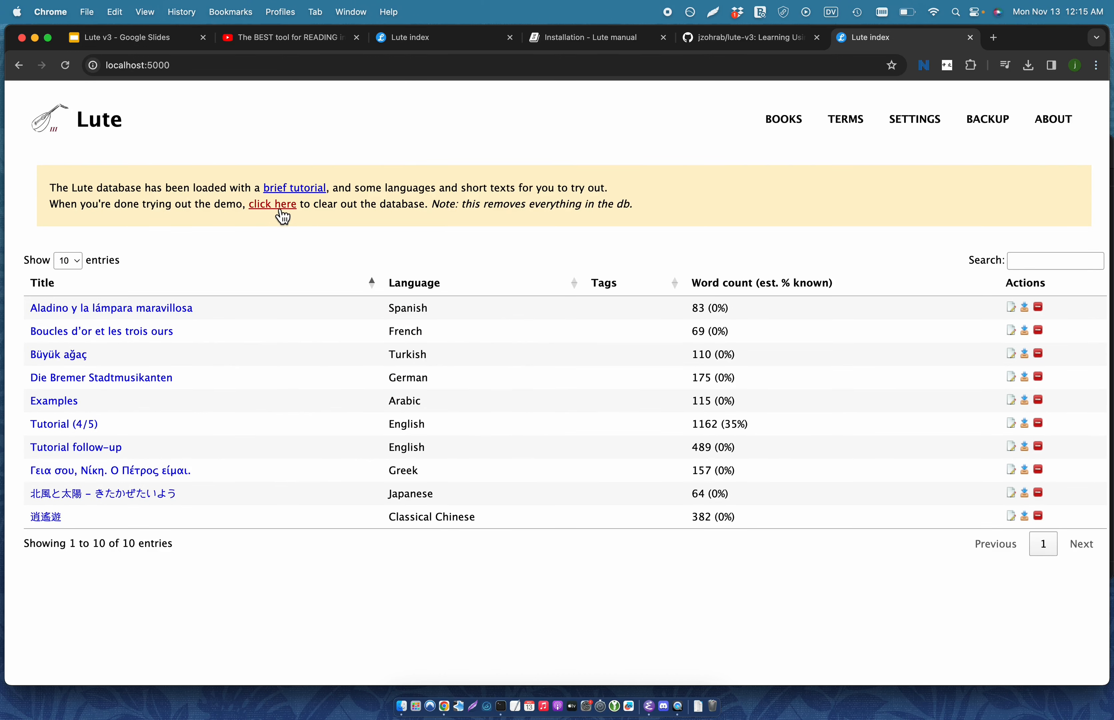
click(272, 204)
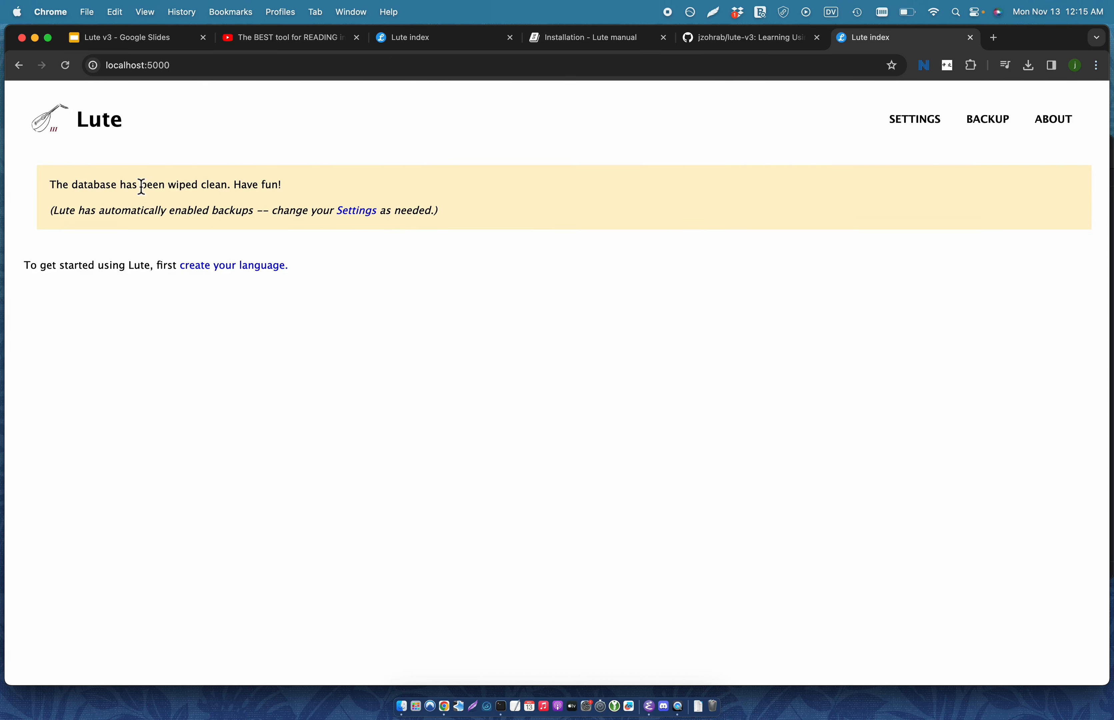
mouse_move(259, 241)
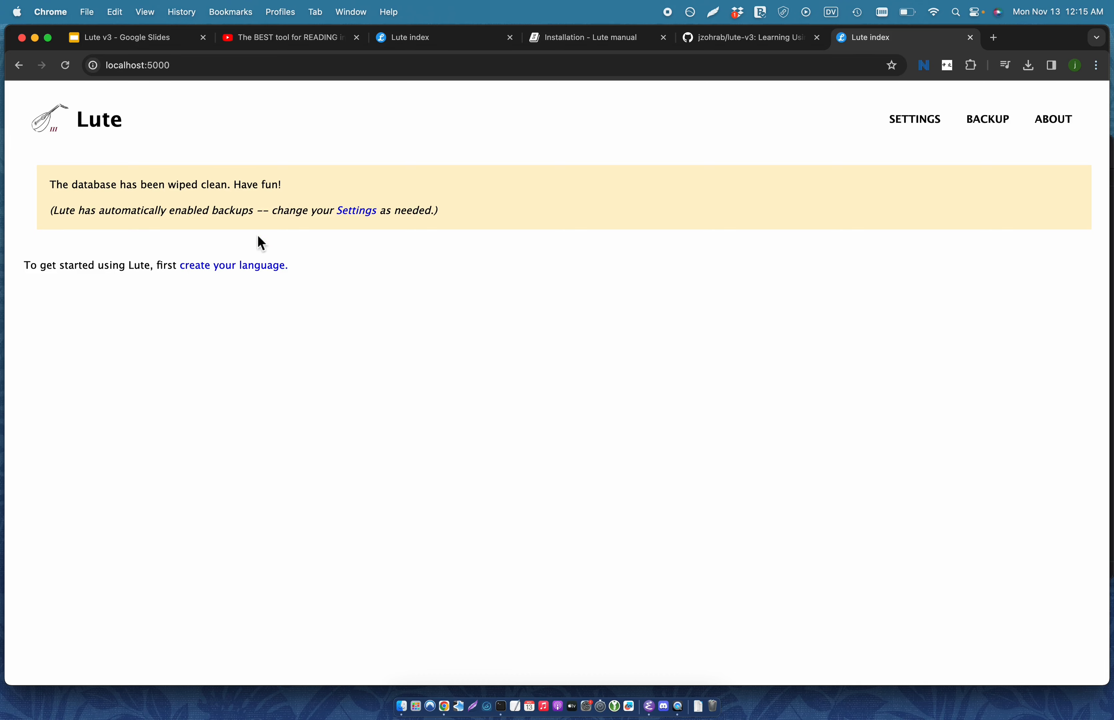
mouse_move(258, 229)
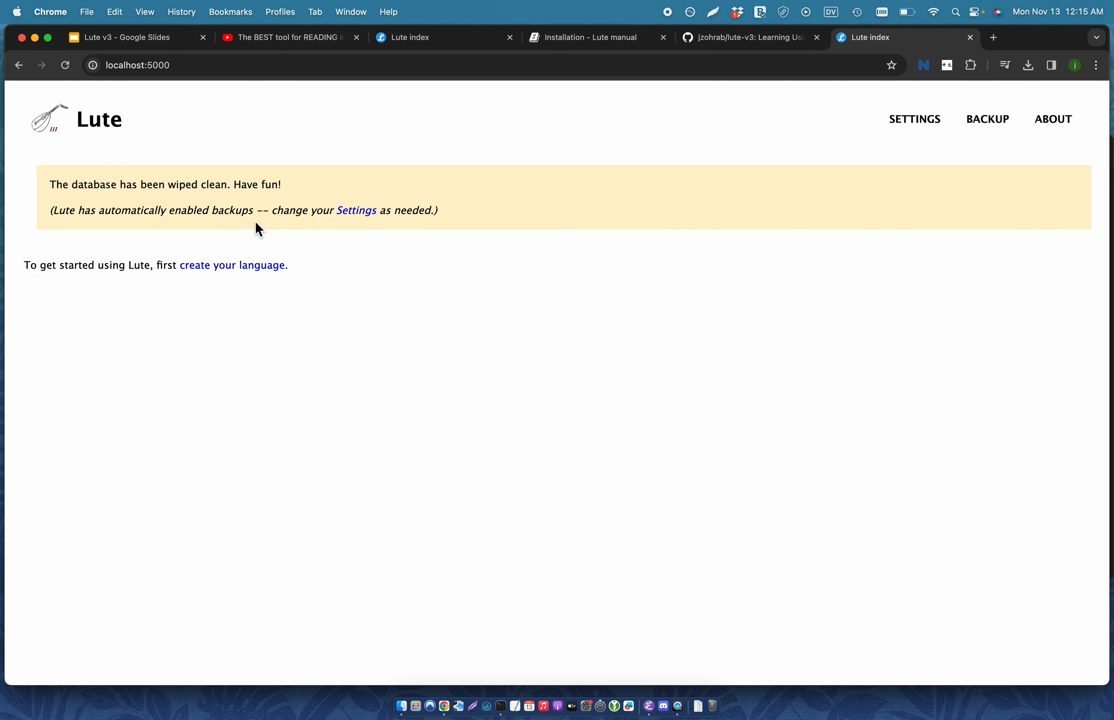
mouse_move(429, 265)
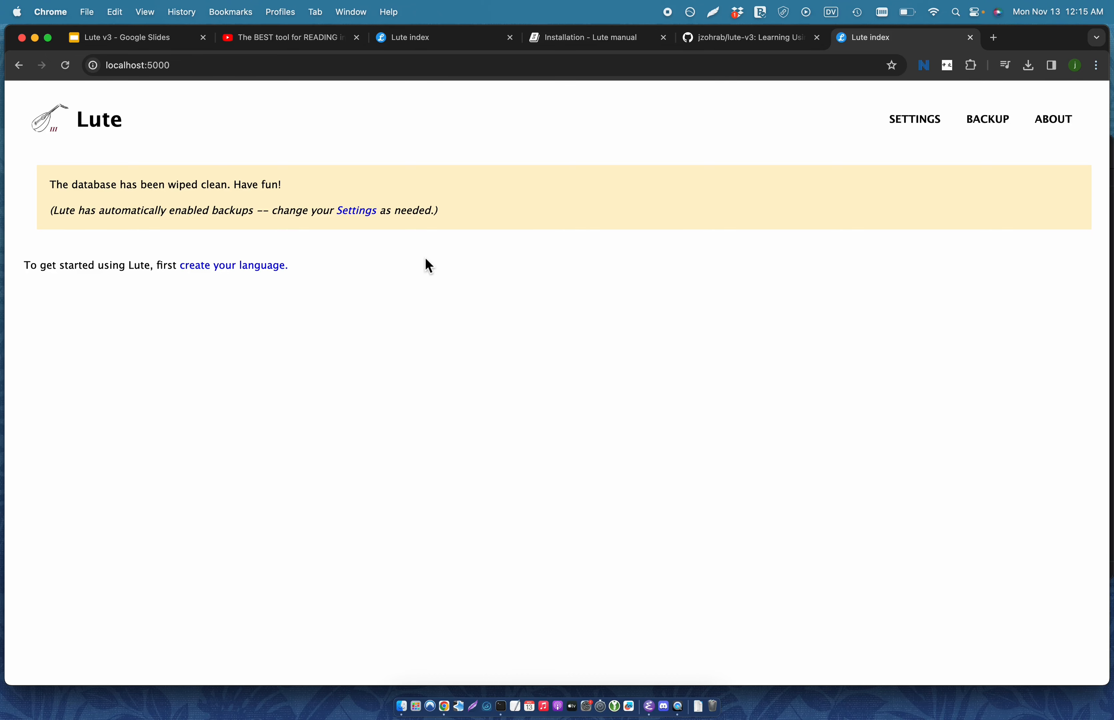
mouse_move(390, 245)
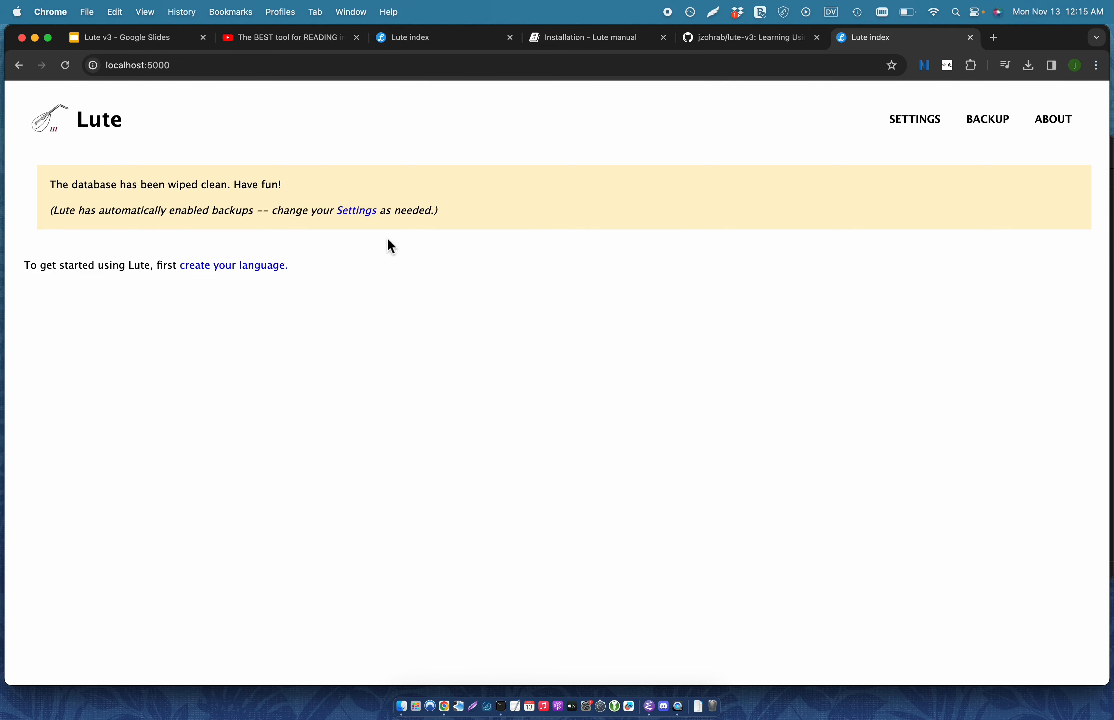
mouse_move(233, 265)
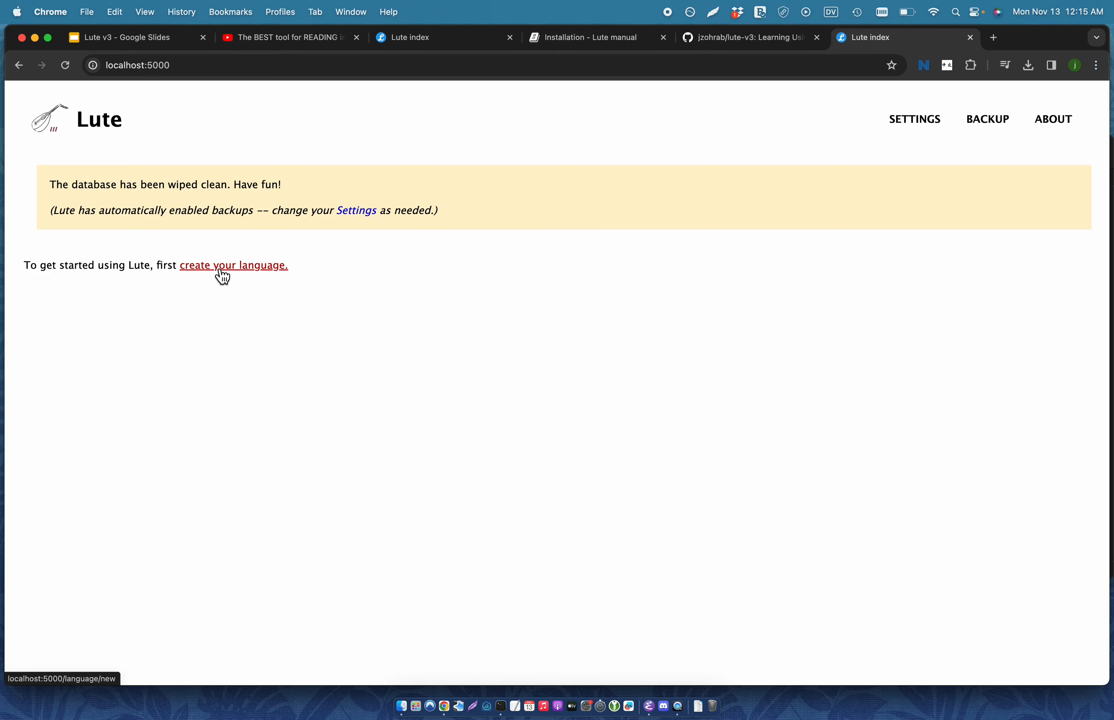
- Create the first language as Spanish with predefined settings and save it
click(234, 264)
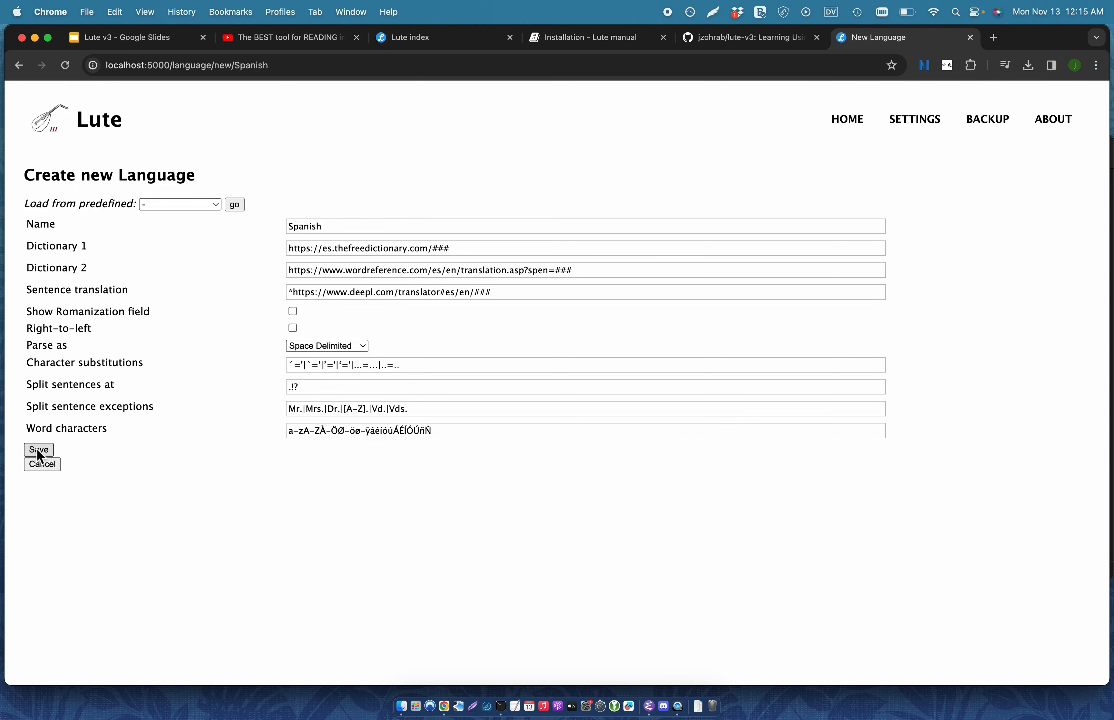
click(39, 450)
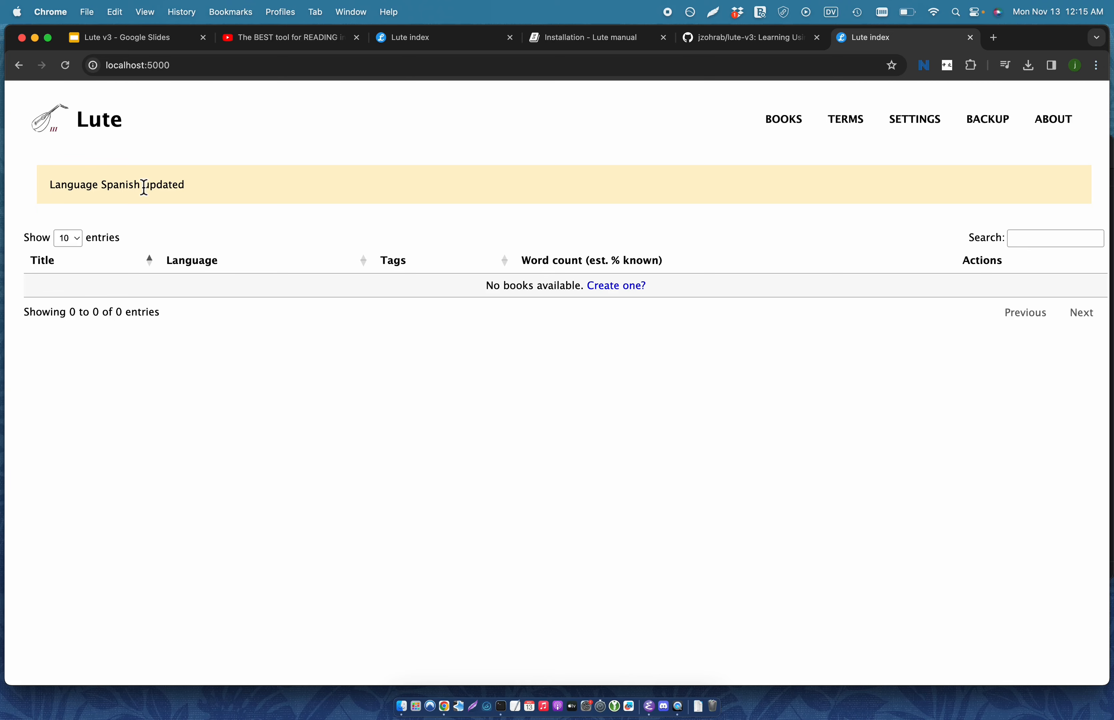
mouse_move(616, 285)
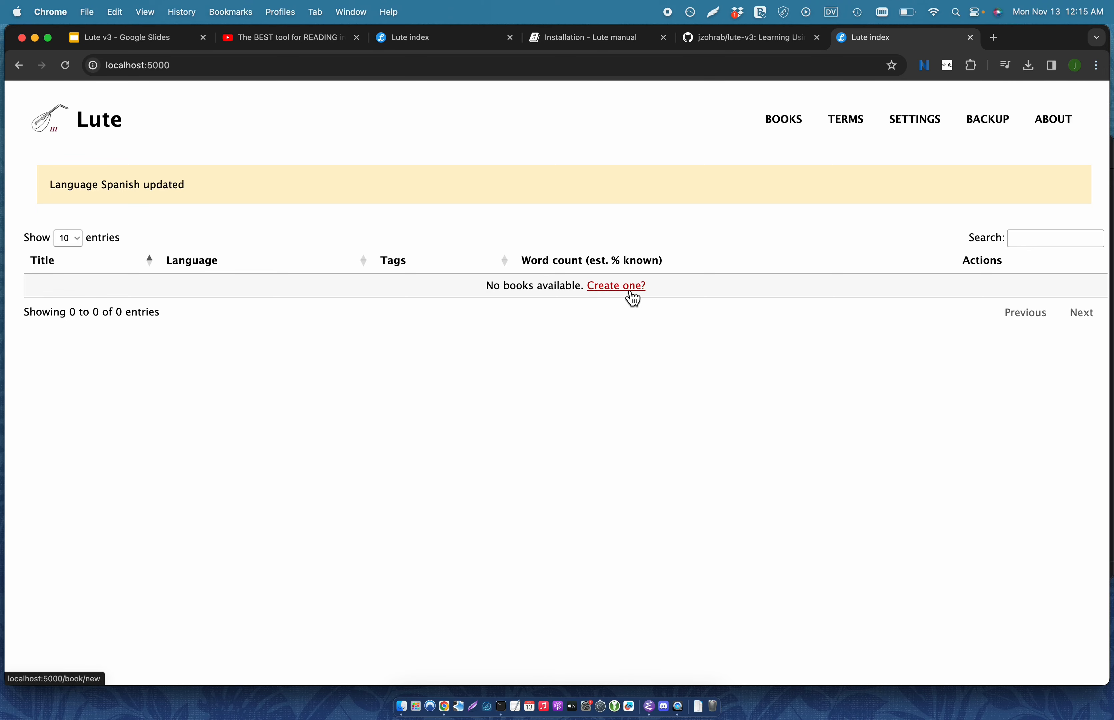
- Create the book 'Hola.' with text 'Hola gatos.' and attach a cat picture to gatos
click(615, 285)
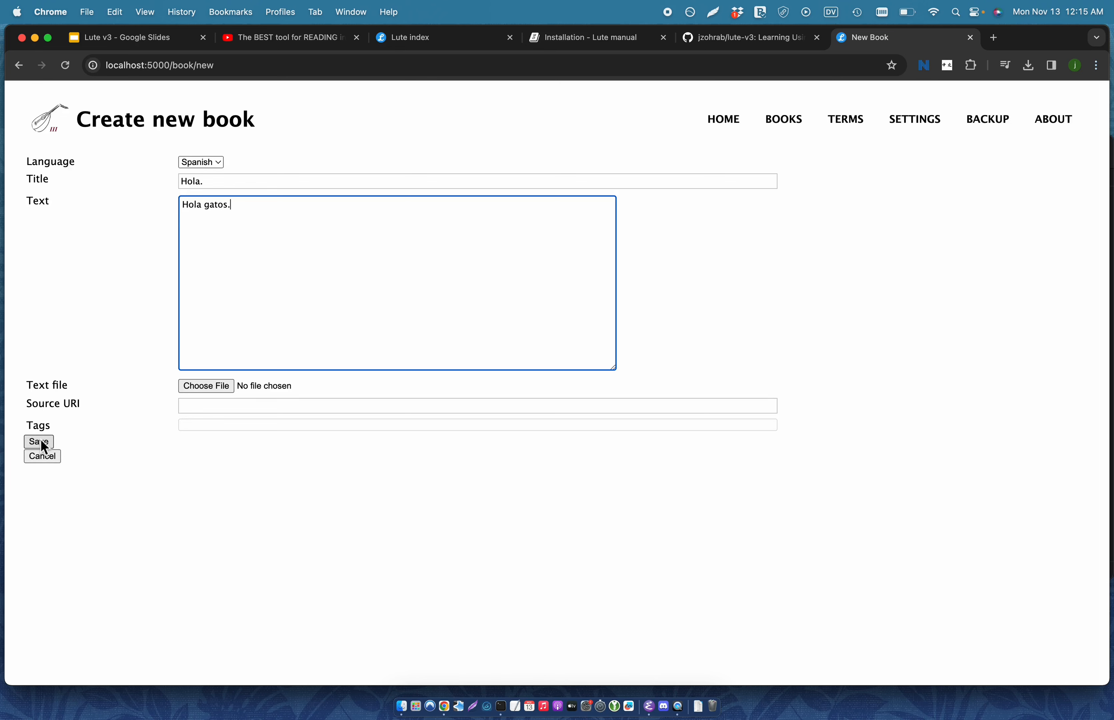
click(37, 441)
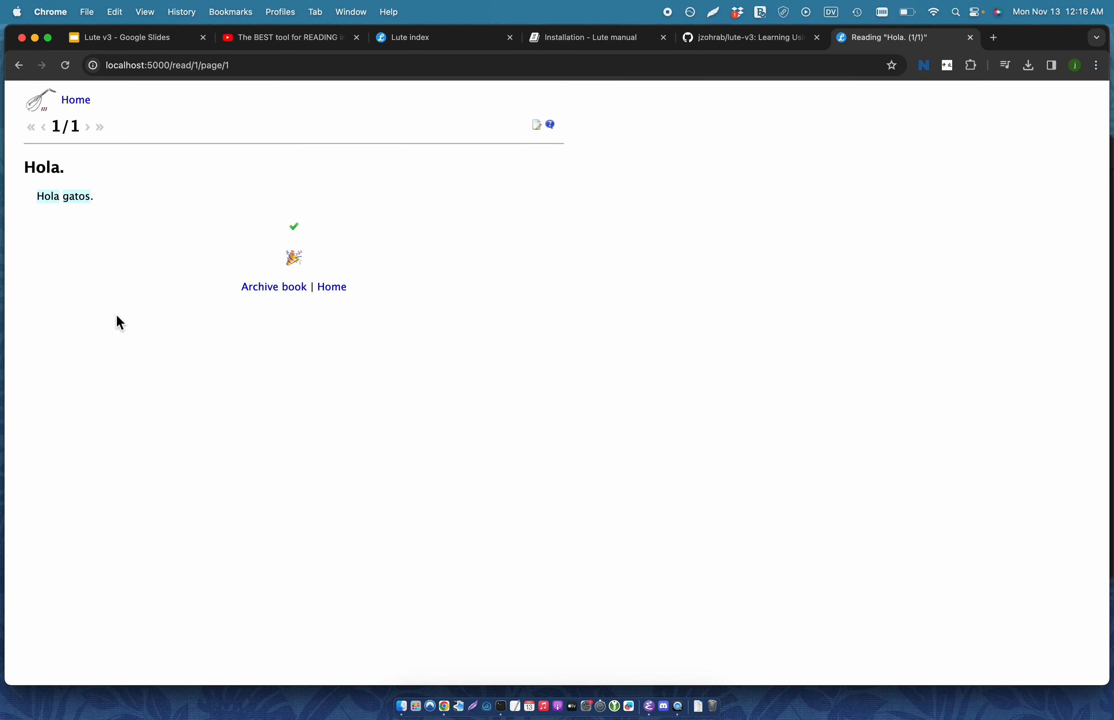
click(75, 196)
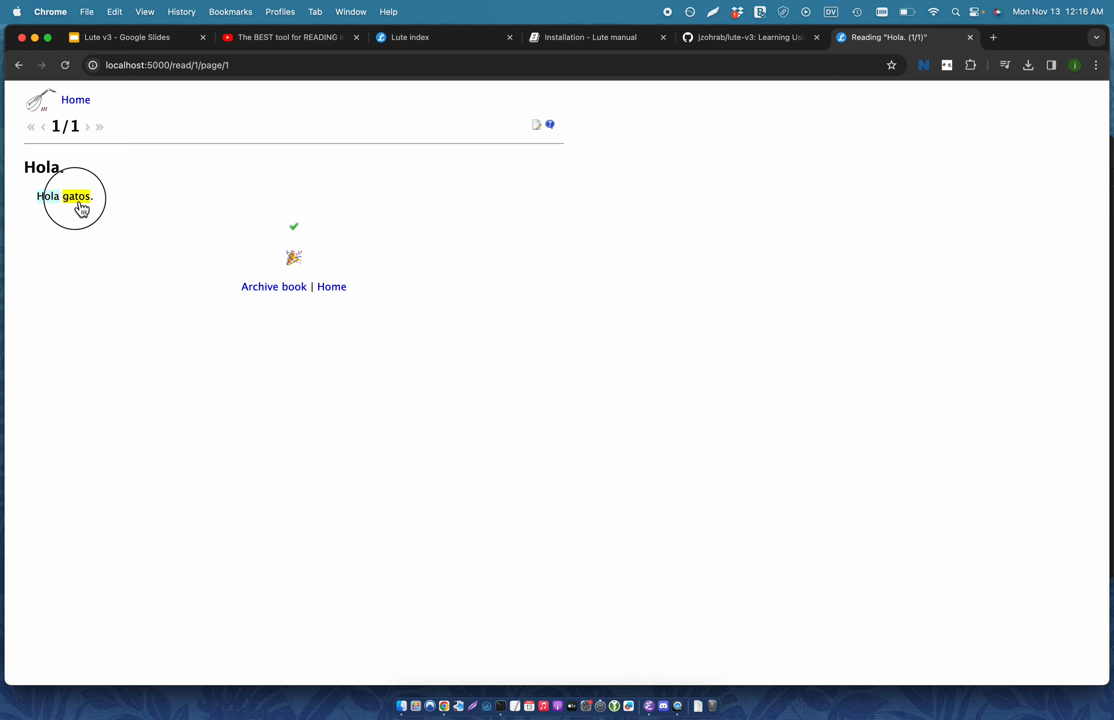
click(75, 196)
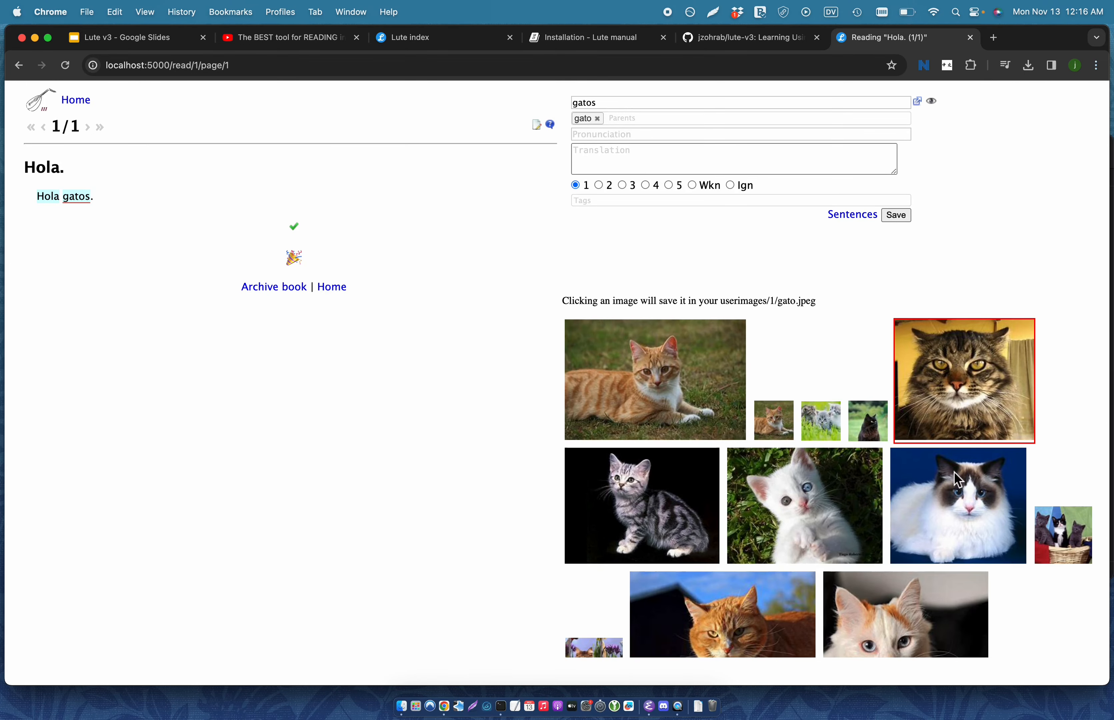
click(804, 505)
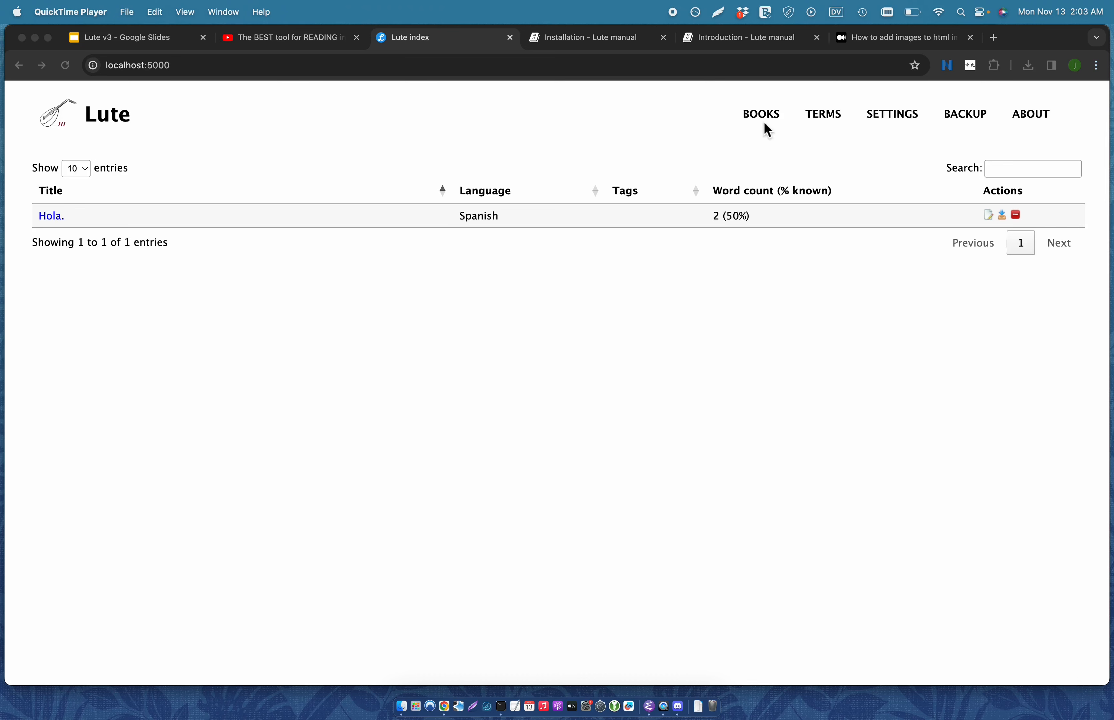
- Browse the BOOKS menu and list the saved Spanish terms gato and gatos with the kitten picture
click(760, 114)
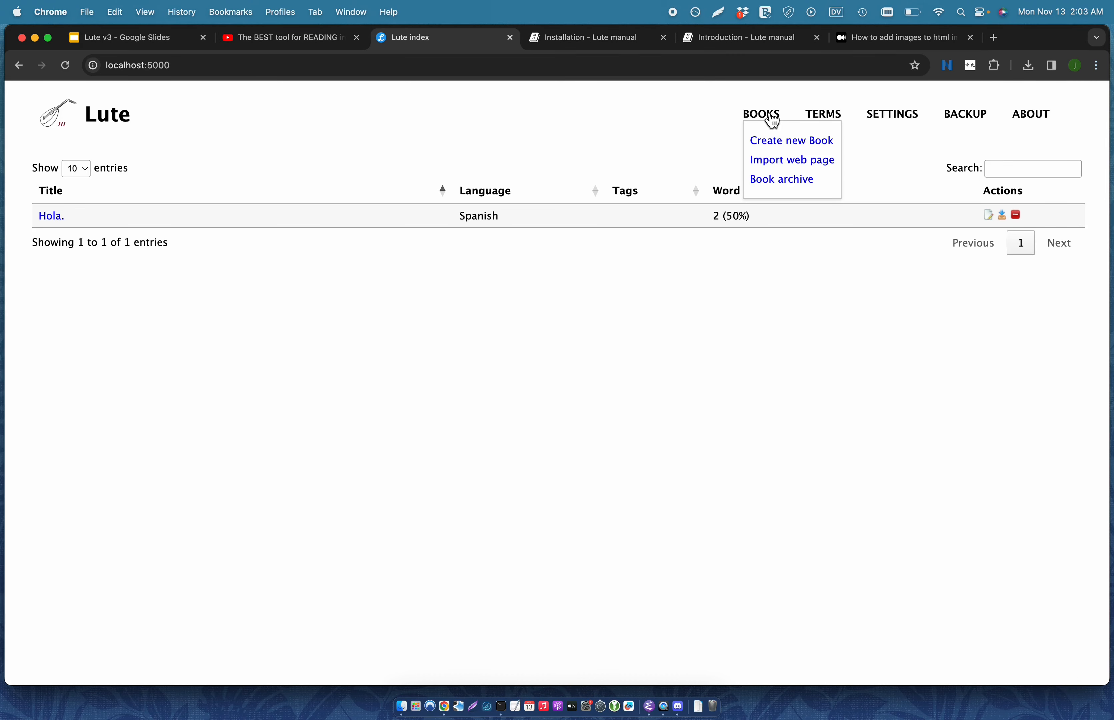
mouse_move(812, 135)
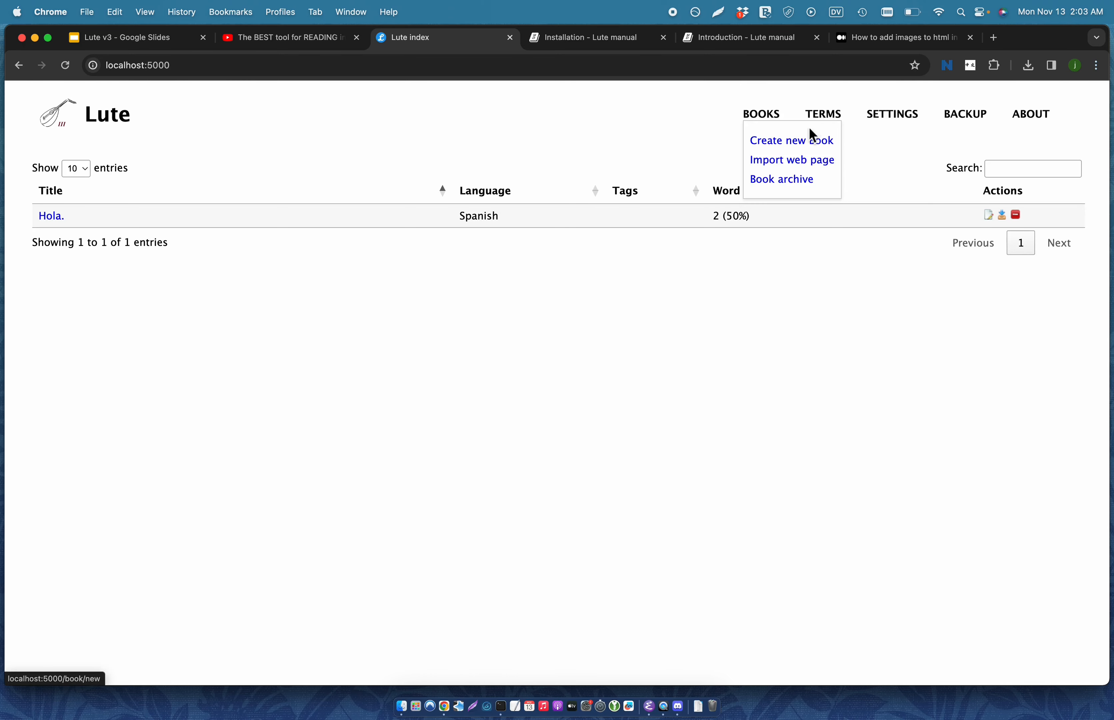
click(822, 114)
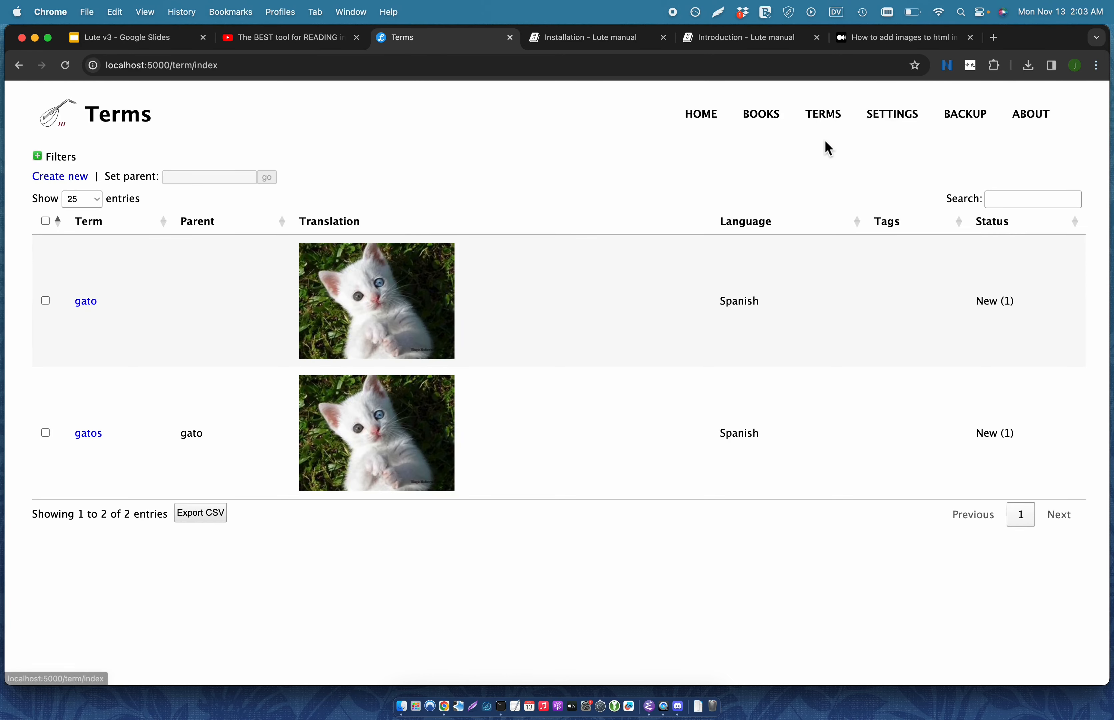
mouse_move(397, 321)
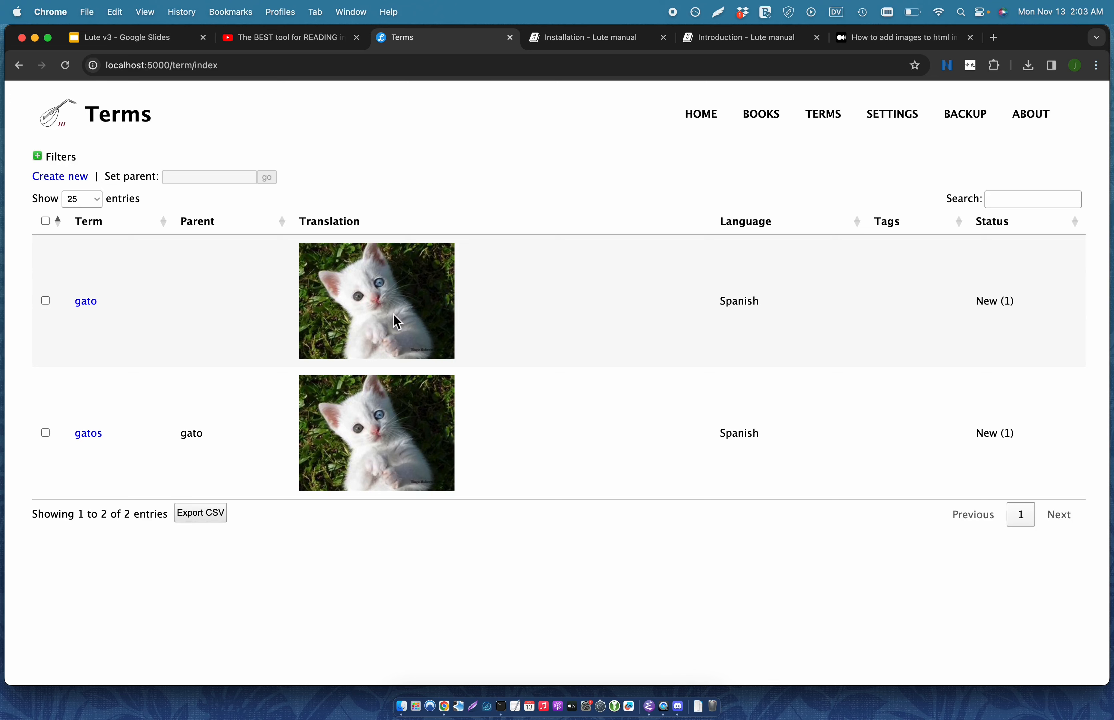
mouse_move(963, 221)
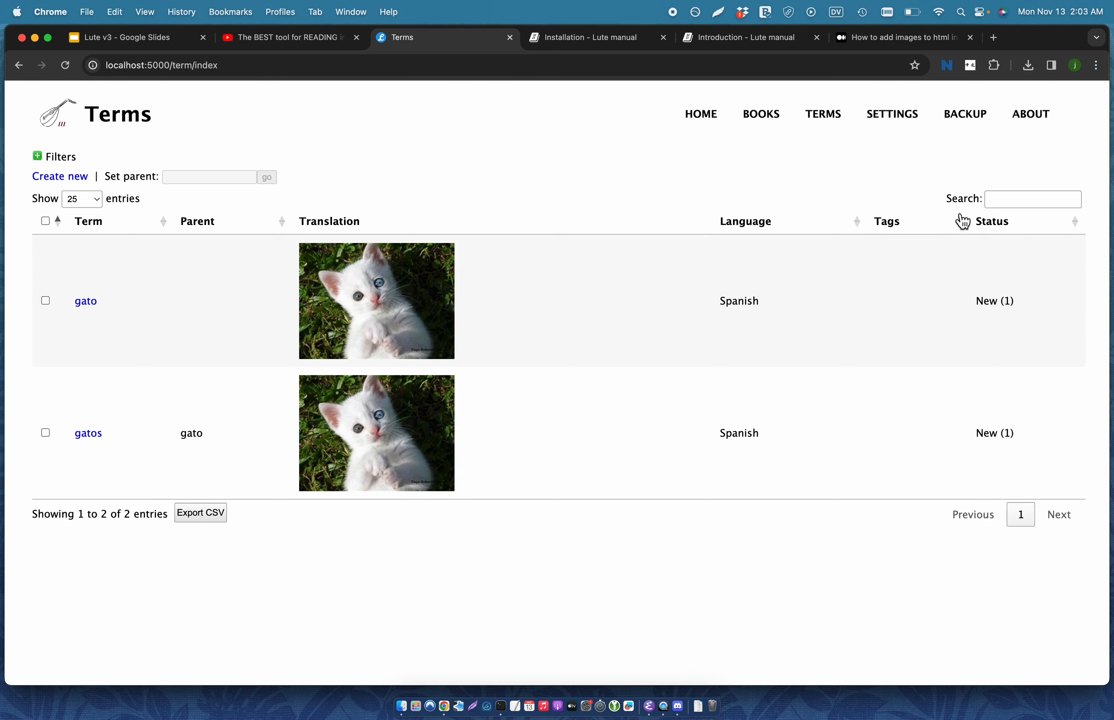
click(823, 114)
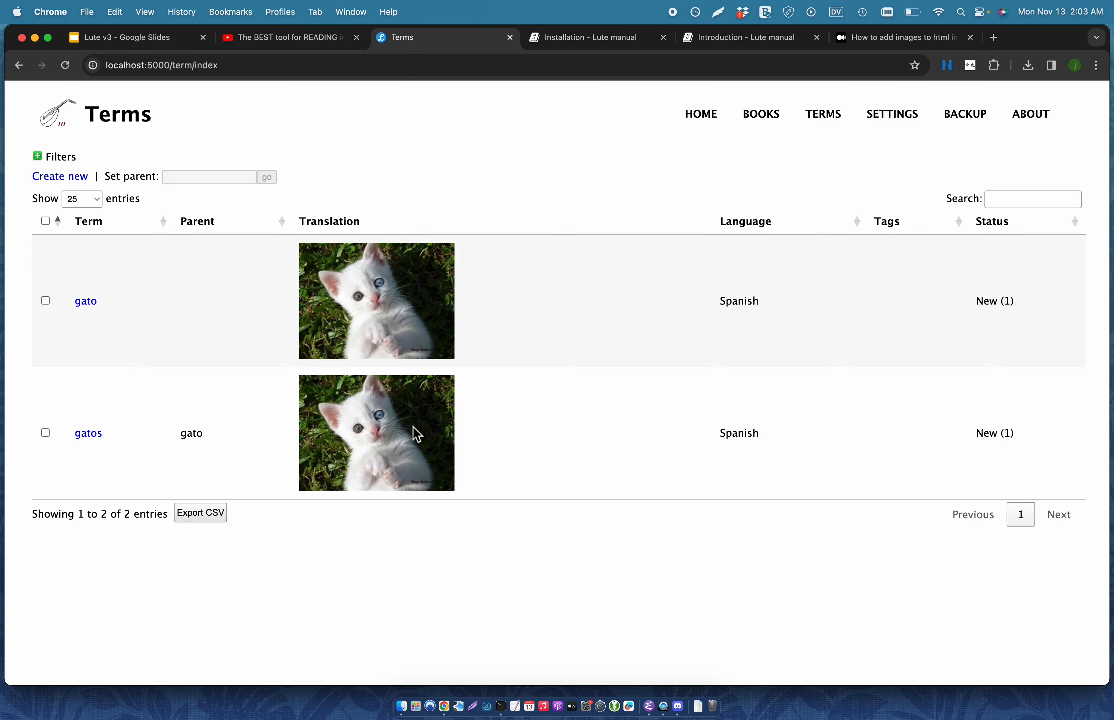
mouse_move(202, 519)
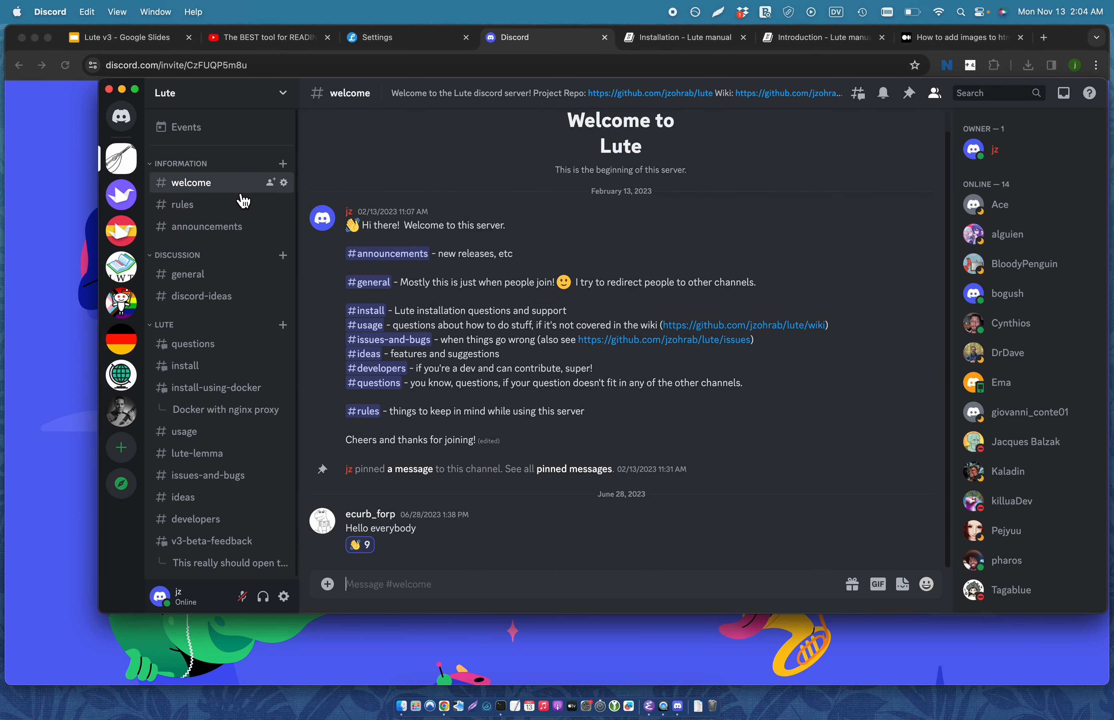
mouse_move(204, 295)
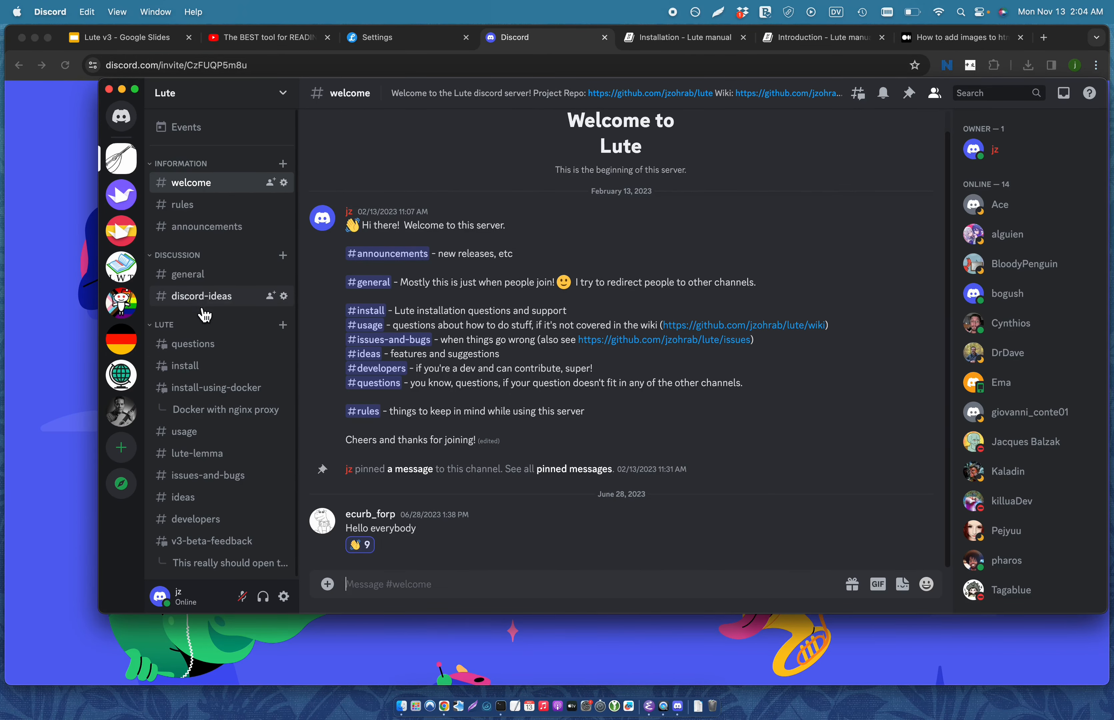
- Visit the Lute Discord server's welcome channel from its channel list
click(193, 343)
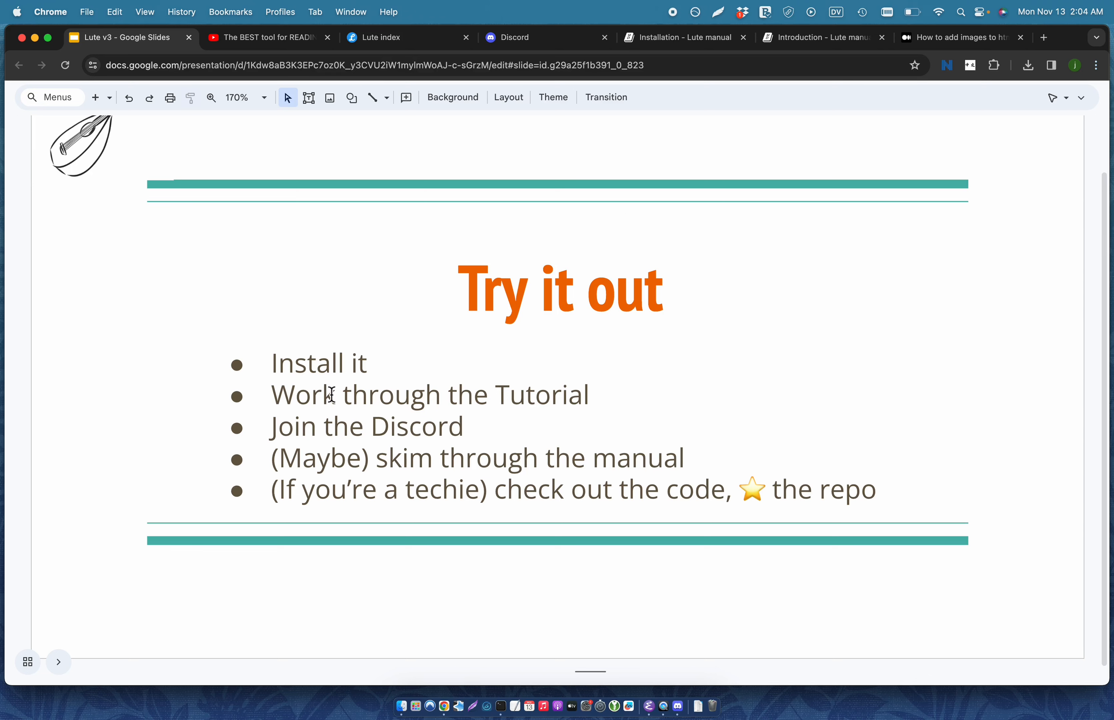
mouse_move(630, 394)
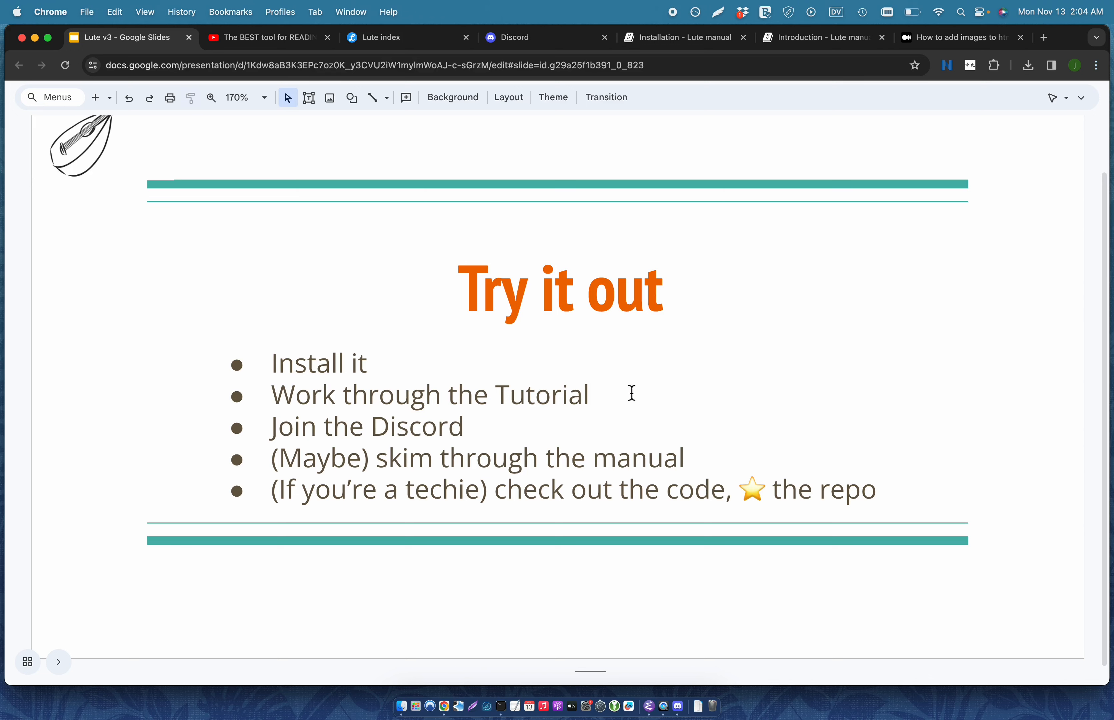
mouse_move(582, 411)
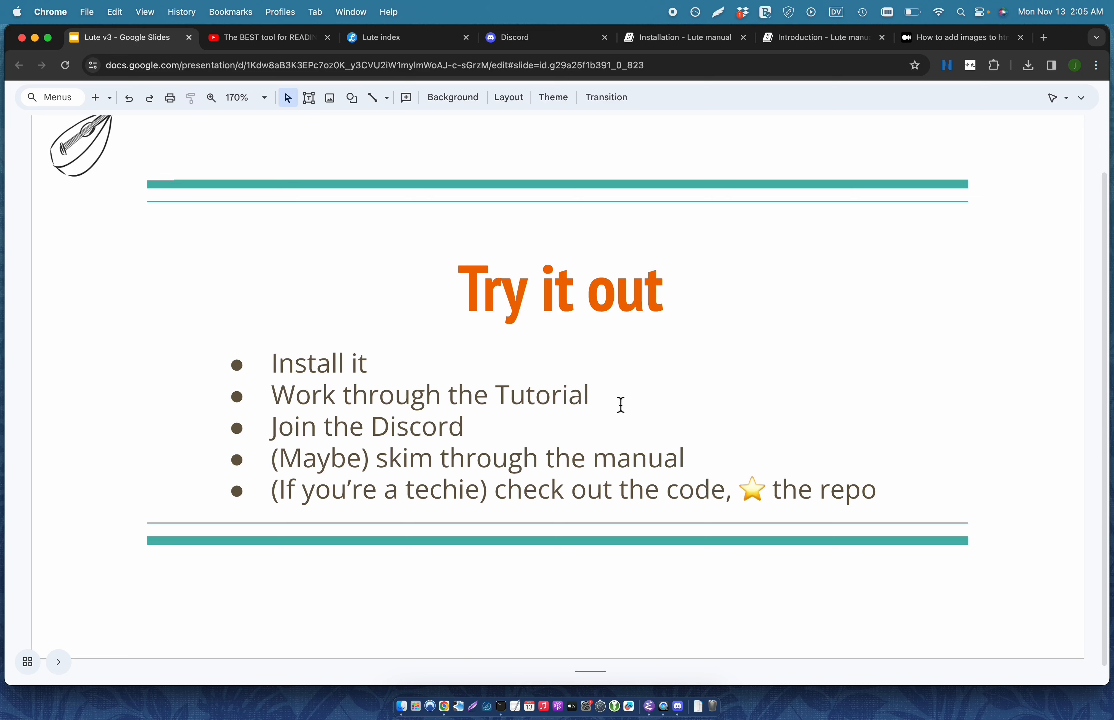
mouse_move(500, 495)
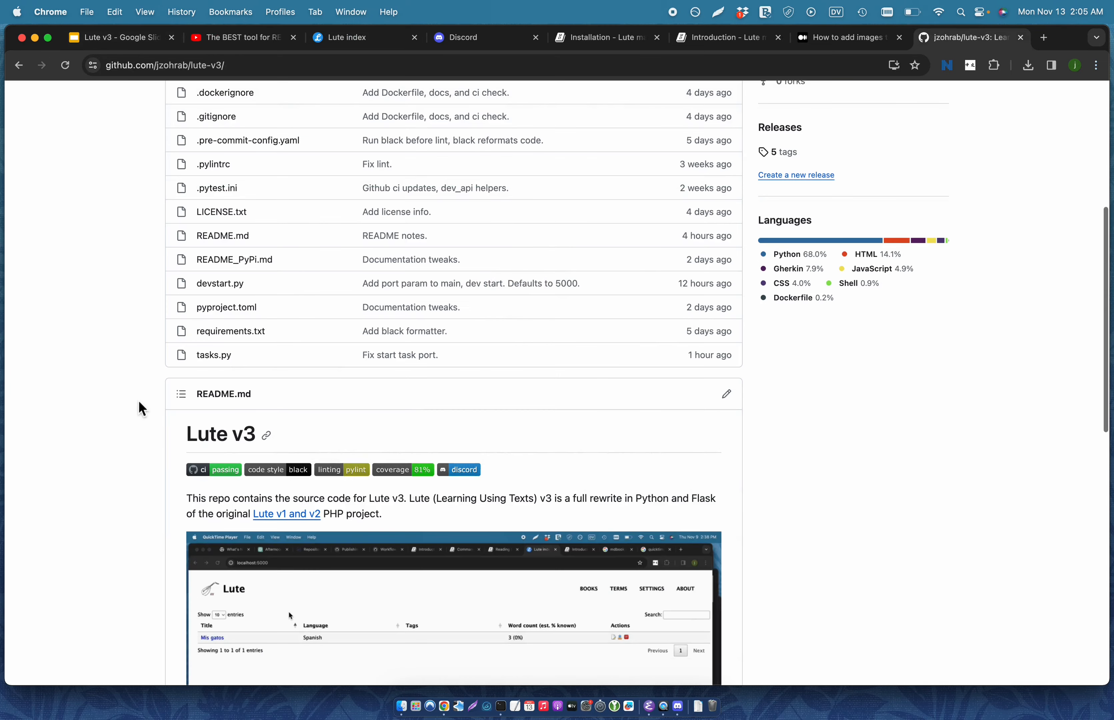
- Scroll the lute-v3 GitHub repository, then return to the 'Thanks for watching!' slide
scroll(up, 3)
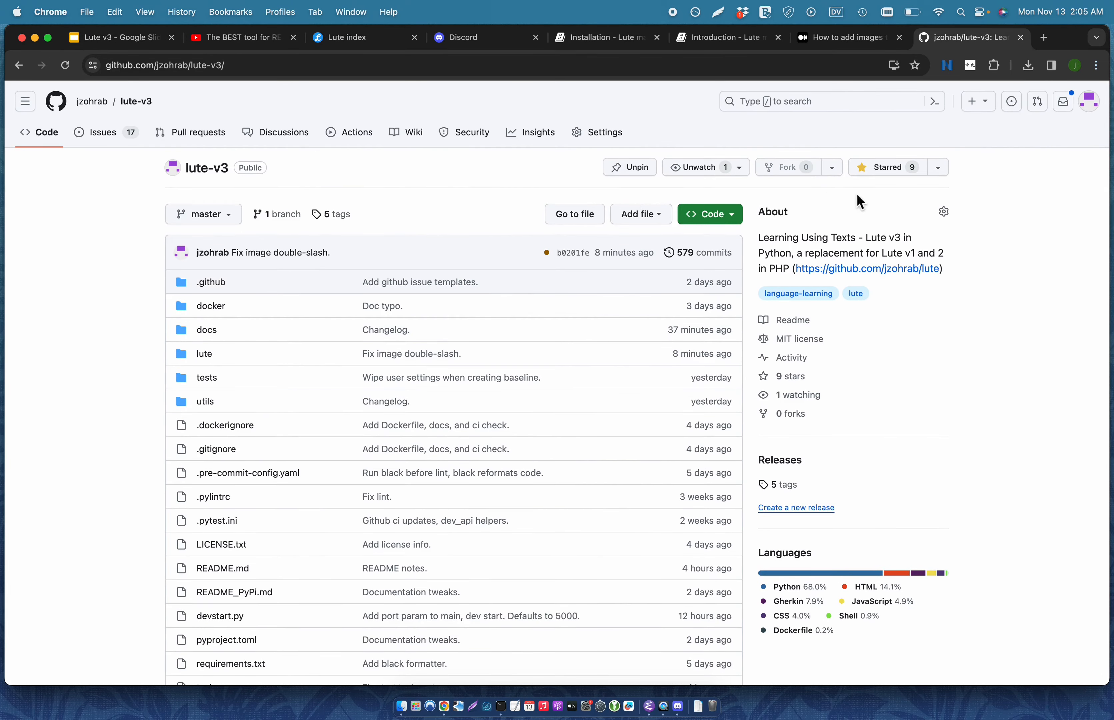
click(120, 37)
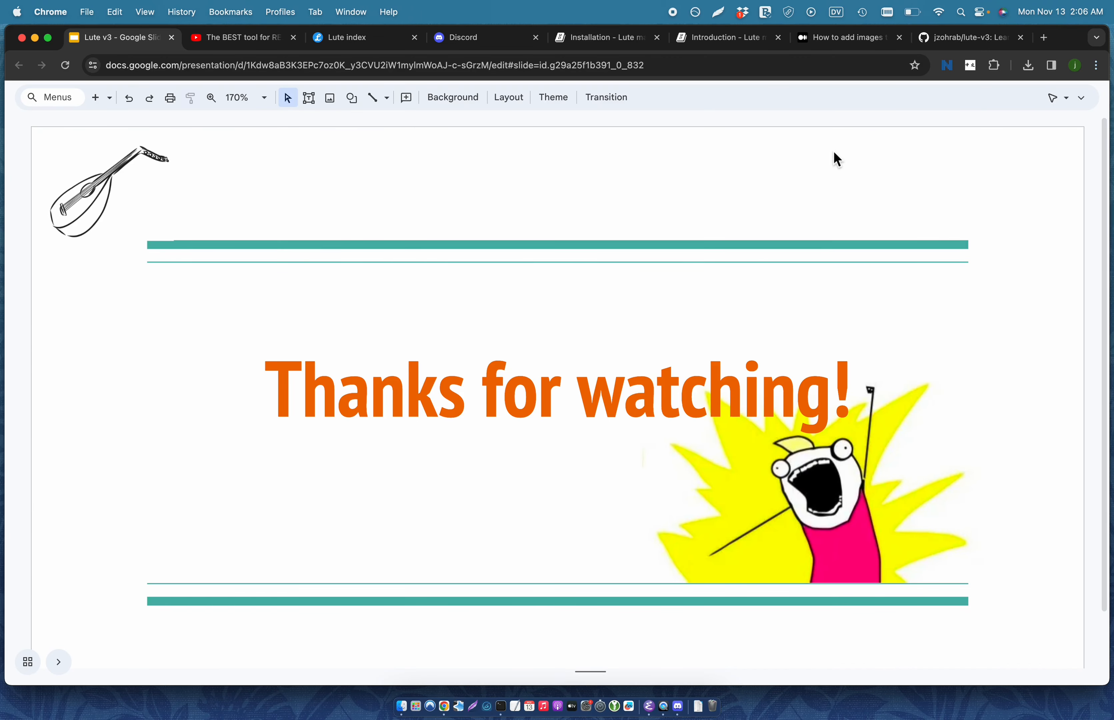